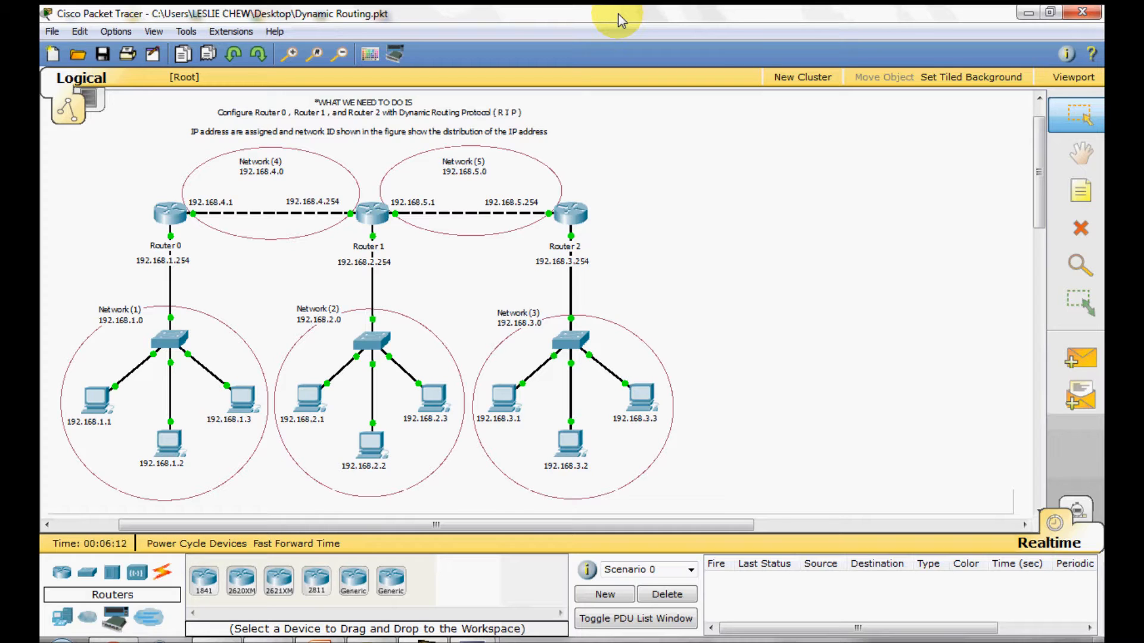
{"action": "mouse_move", "coordinate": [329, 110]}
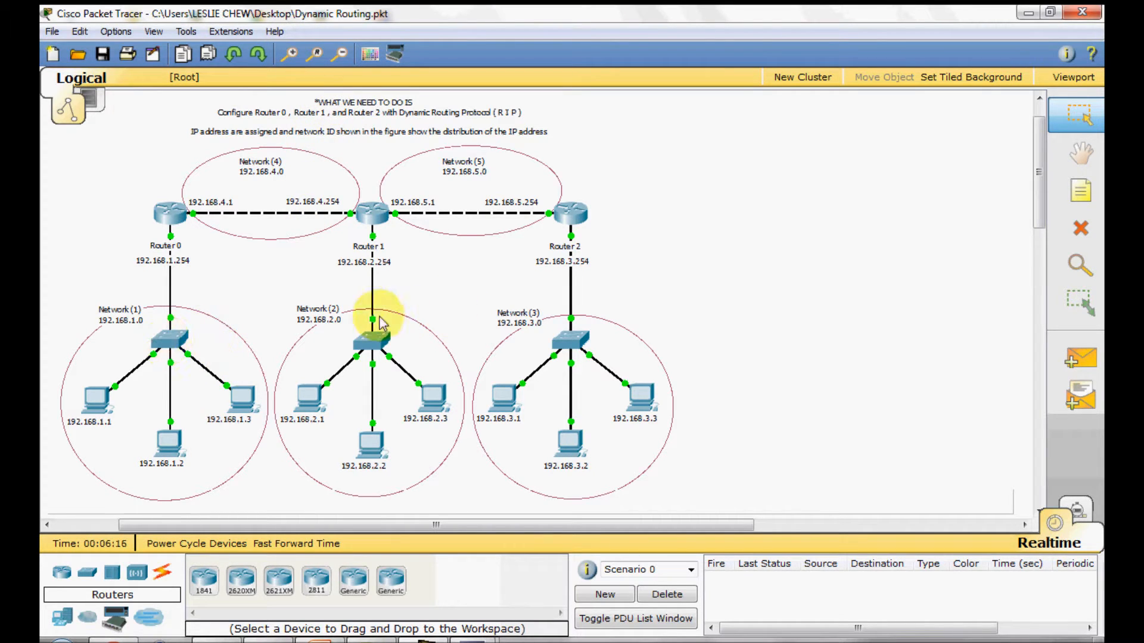
{"action": "mouse_move", "coordinate": [492, 164]}
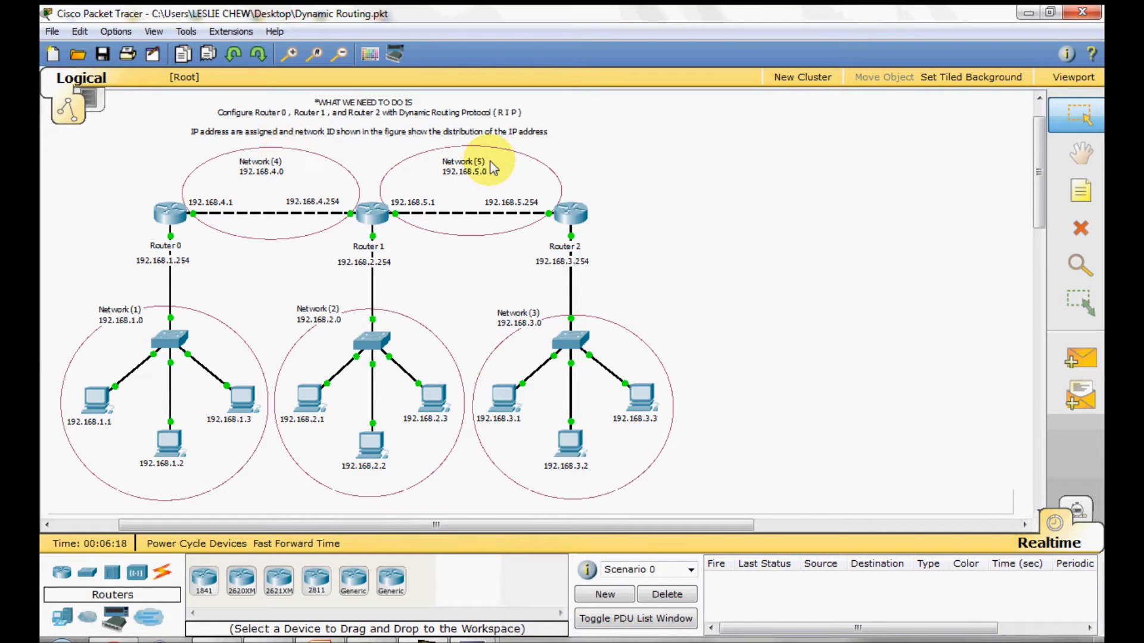
{"action": "mouse_move", "coordinate": [508, 165]}
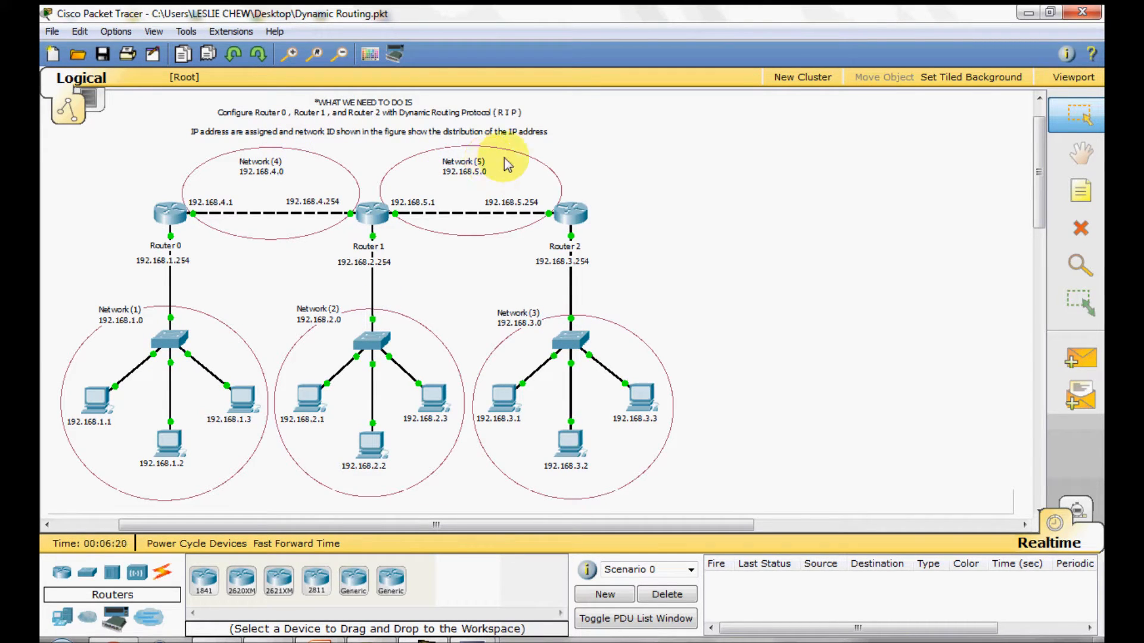
{"action": "mouse_move", "coordinate": [655, 157]}
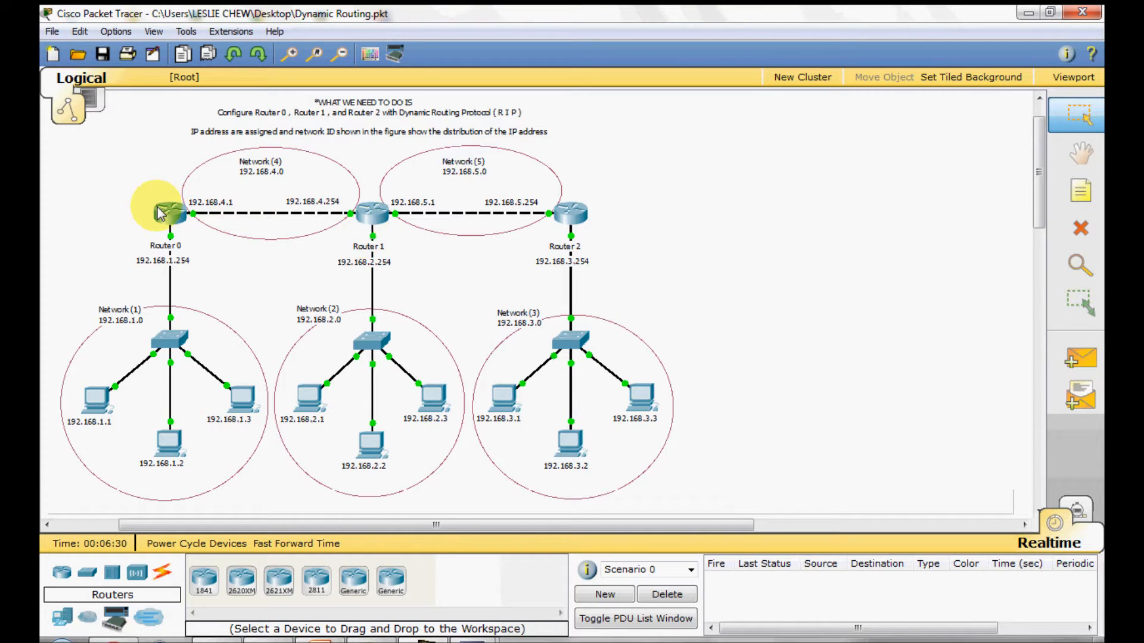
Review Router 0's configuration, including its FastEthernet0/0 and FastEthernet0/1 interface settings.
{"action": "double_click", "coordinate": [167, 212]}
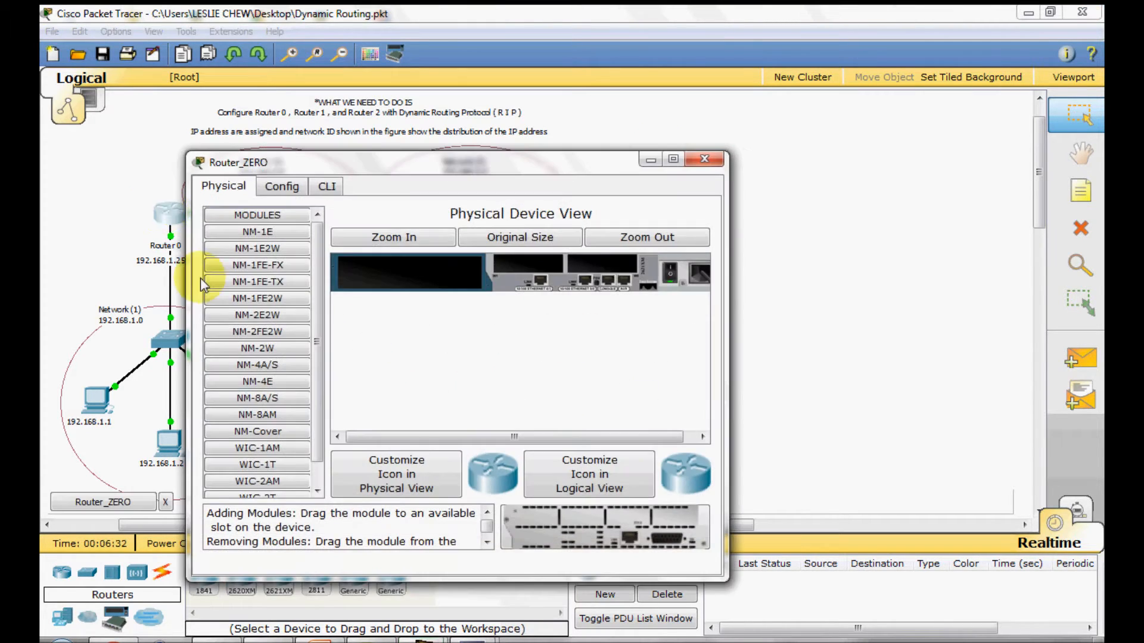
{"action": "left_click", "coordinate": [281, 186]}
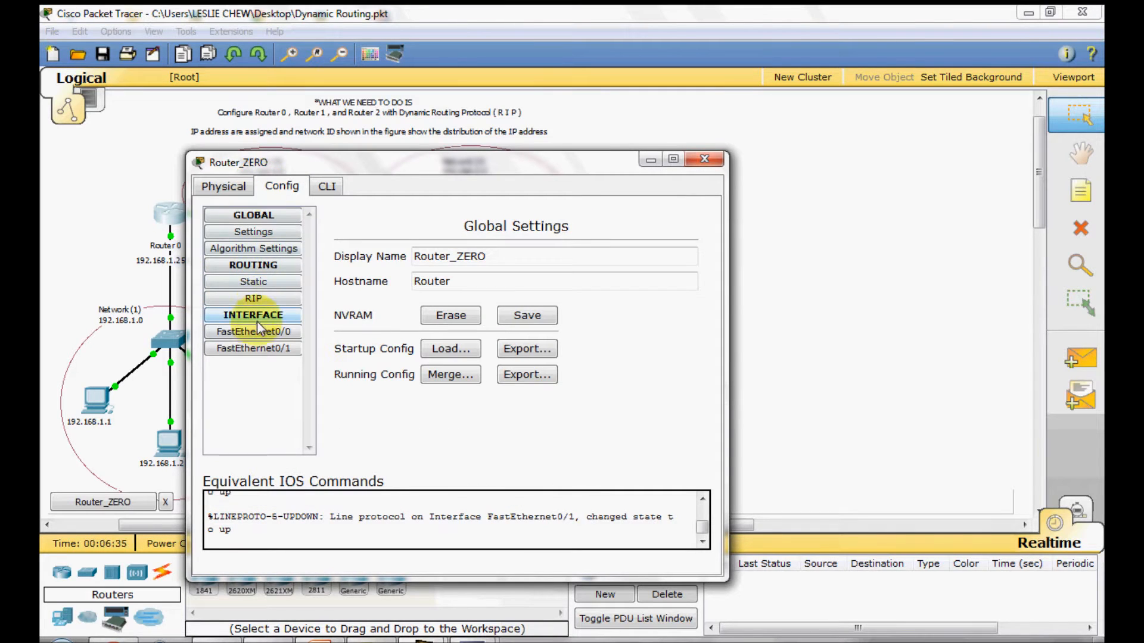
{"action": "left_click", "coordinate": [253, 331]}
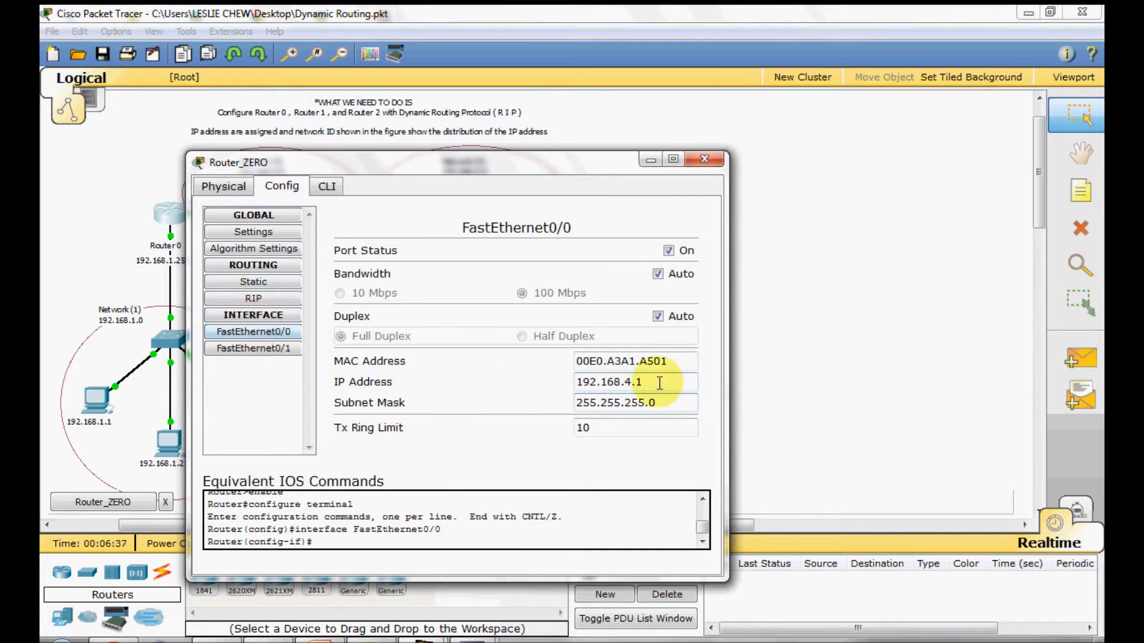
{"action": "left_click", "coordinate": [252, 349]}
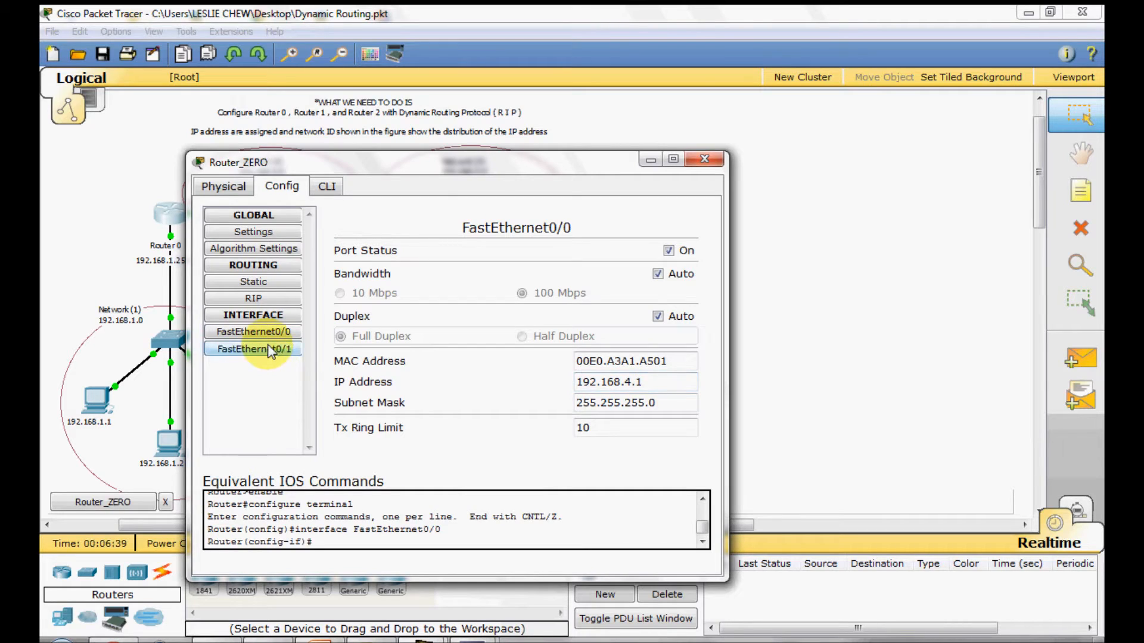
{"action": "left_click", "coordinate": [252, 349]}
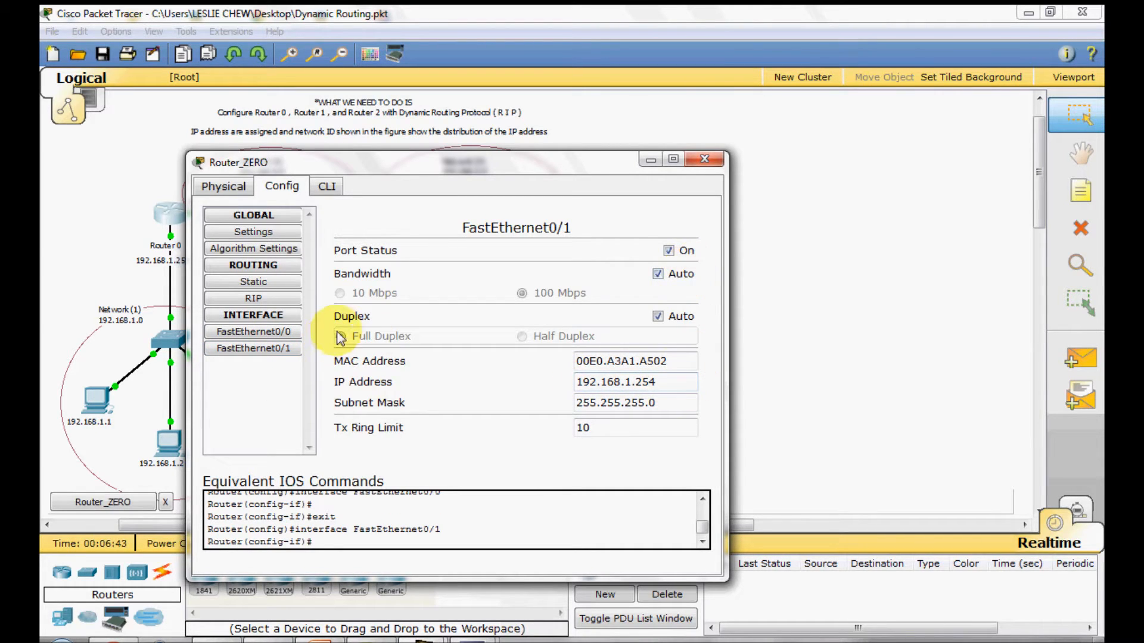
{"action": "left_click", "coordinate": [340, 336]}
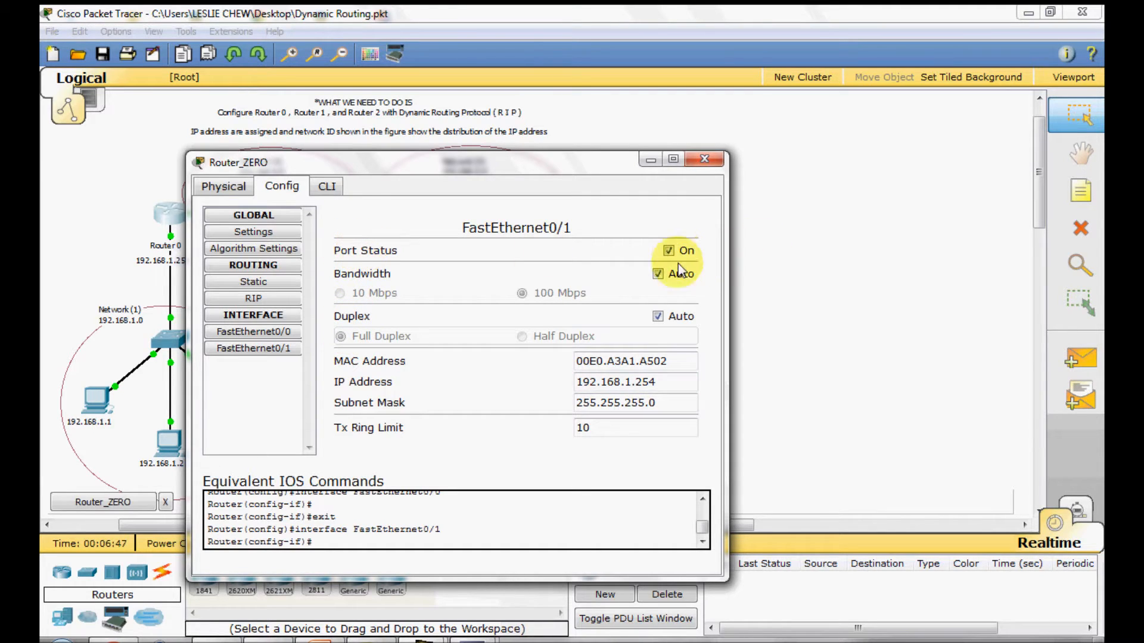
Bring up Router 0's RIP routing page and move the window beside the topology diagram.
{"action": "left_click", "coordinate": [703, 158]}
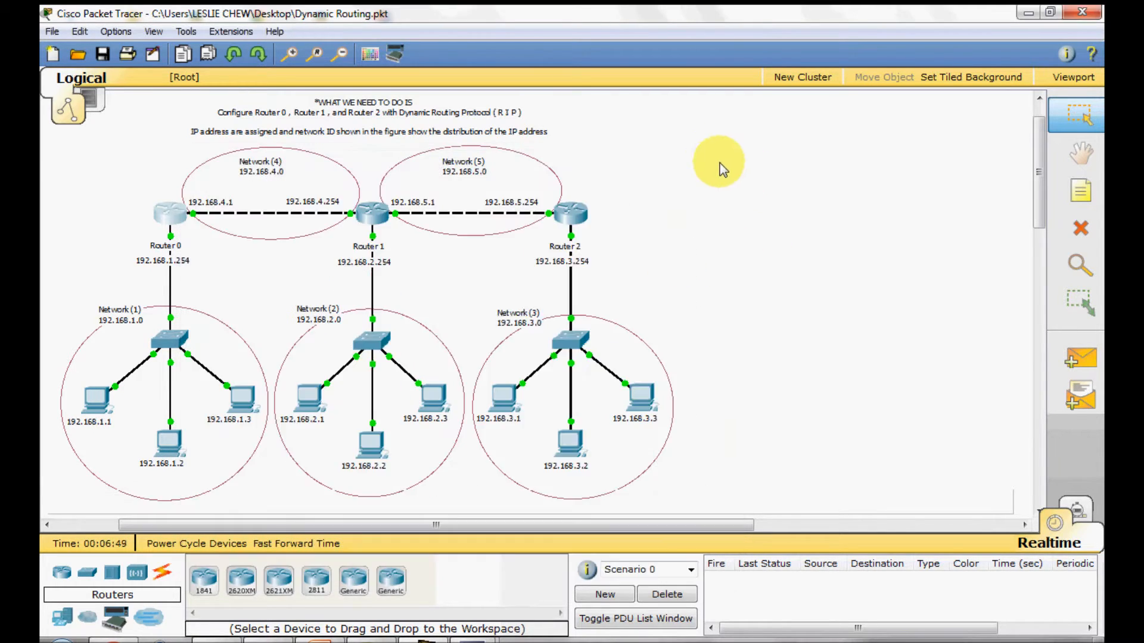
{"action": "mouse_move", "coordinate": [806, 303]}
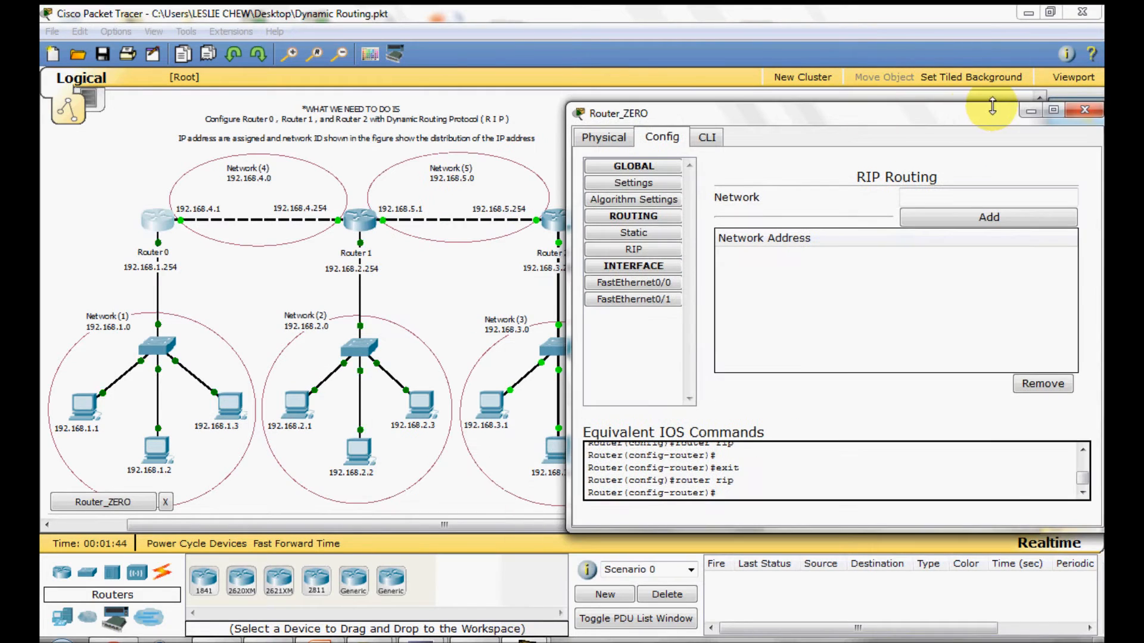
{"action": "left_click_drag", "start_coordinate": [993, 109], "coordinate": [798, 154]}
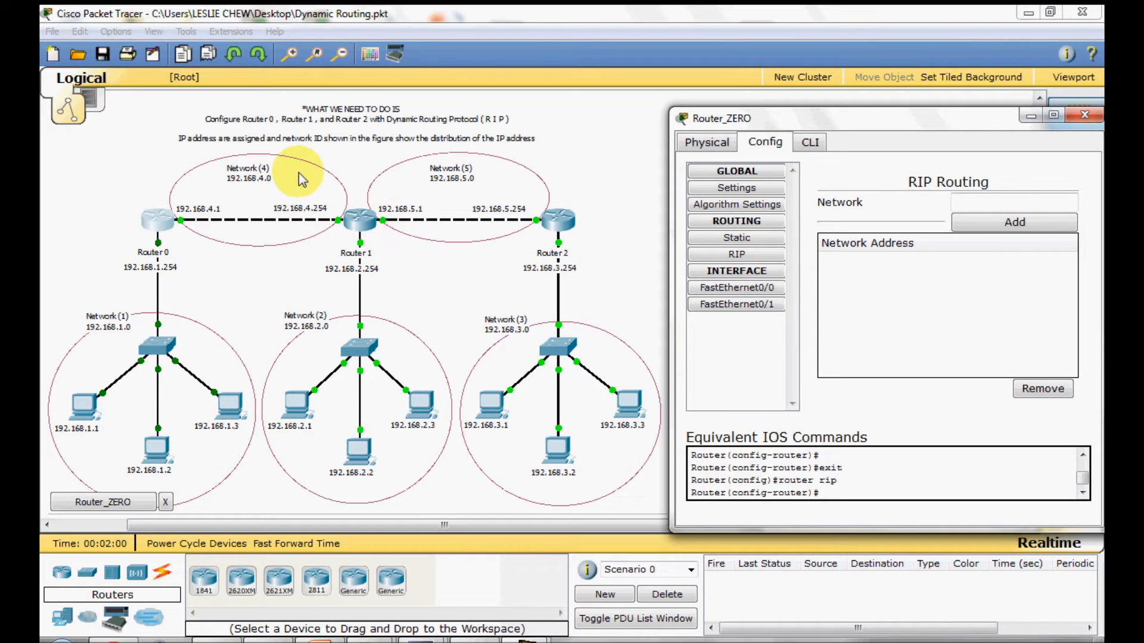
{"action": "mouse_move", "coordinate": [216, 245]}
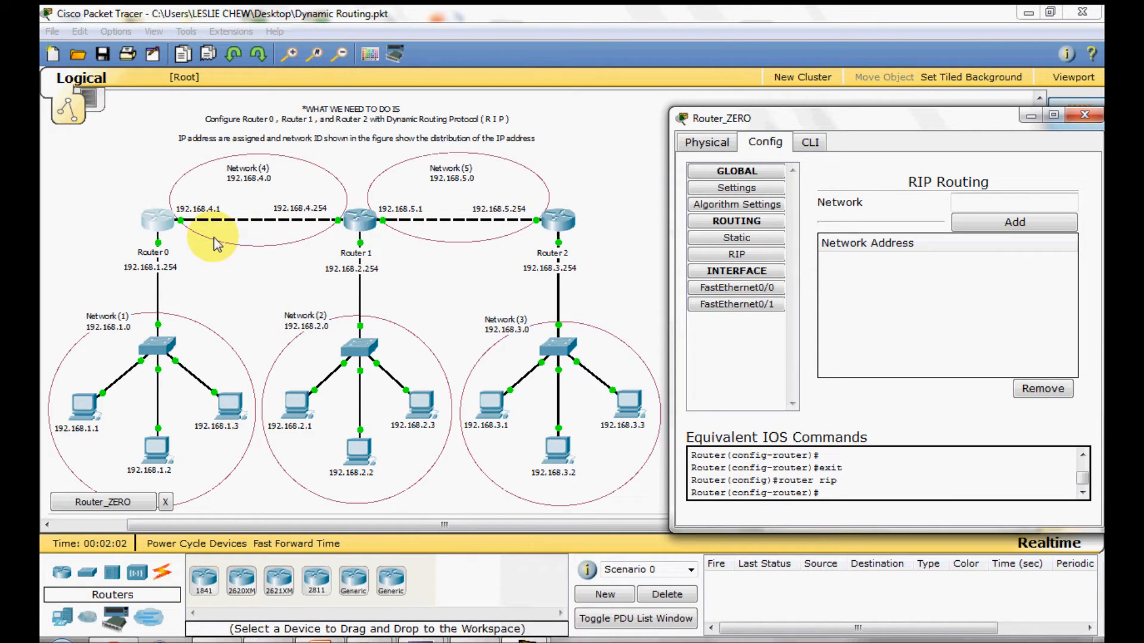
{"action": "mouse_move", "coordinate": [193, 248]}
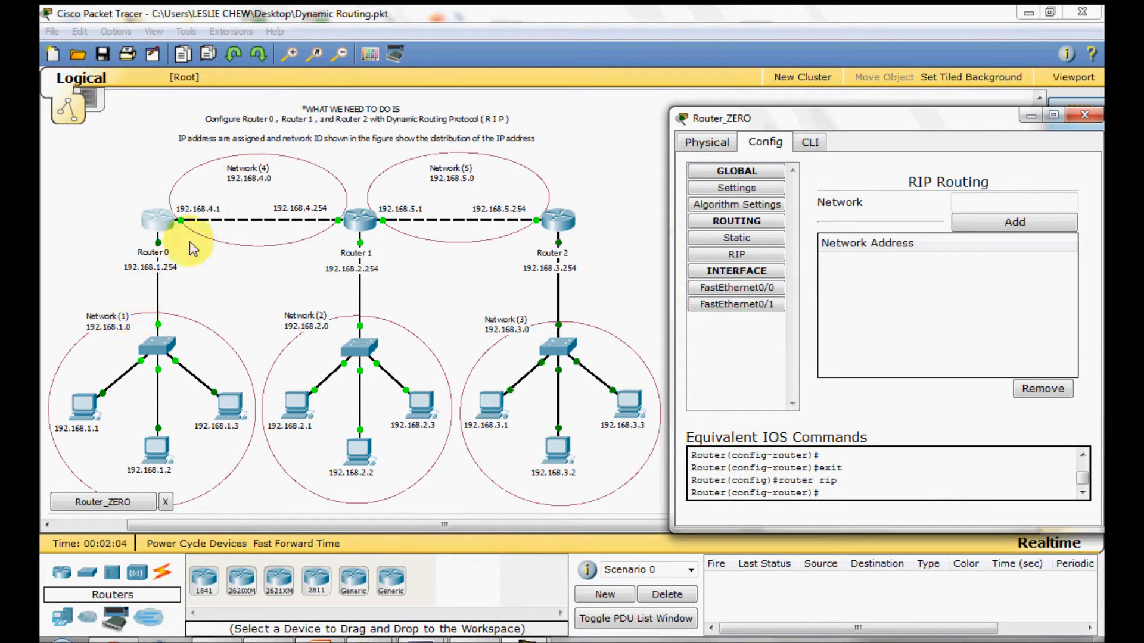
{"action": "mouse_move", "coordinate": [160, 222]}
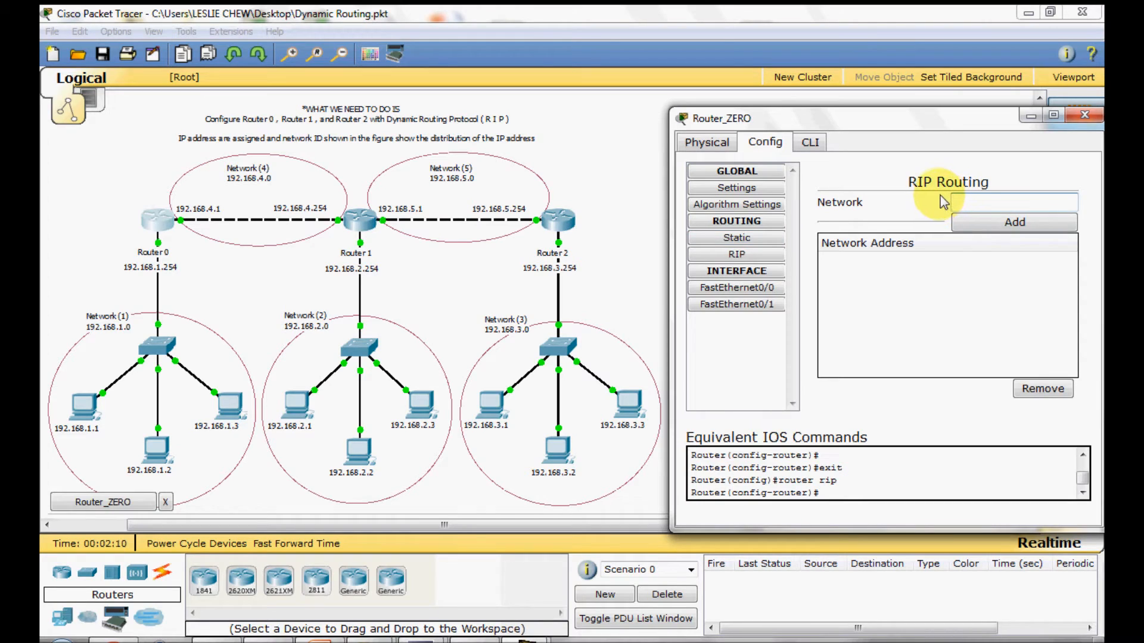
Add networks 192.168.1.0 and 192.168.4.0 to Router 0's RIP routing, then close its window.
{"action": "type", "text": "192.168."}
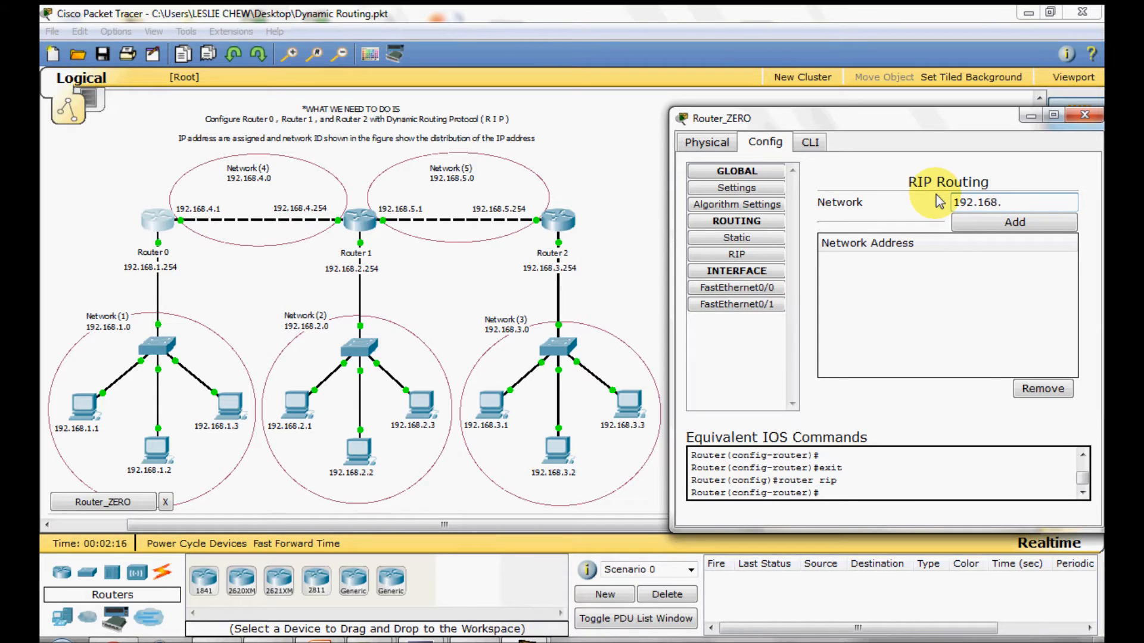
{"action": "type", "text": "1.0"}
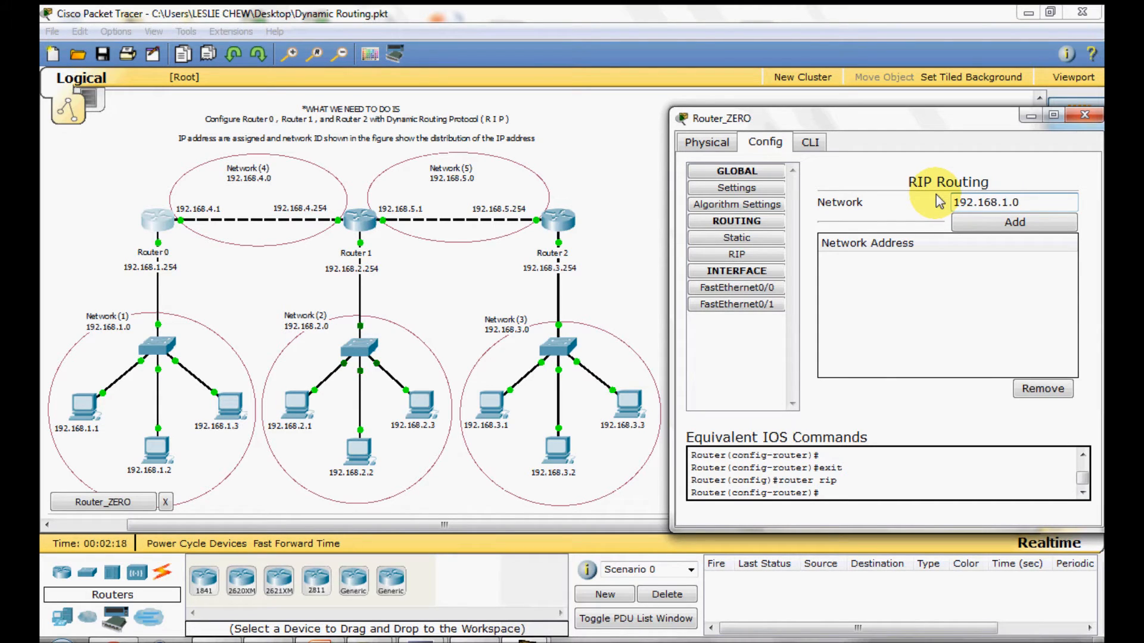
{"action": "left_click", "coordinate": [1013, 222]}
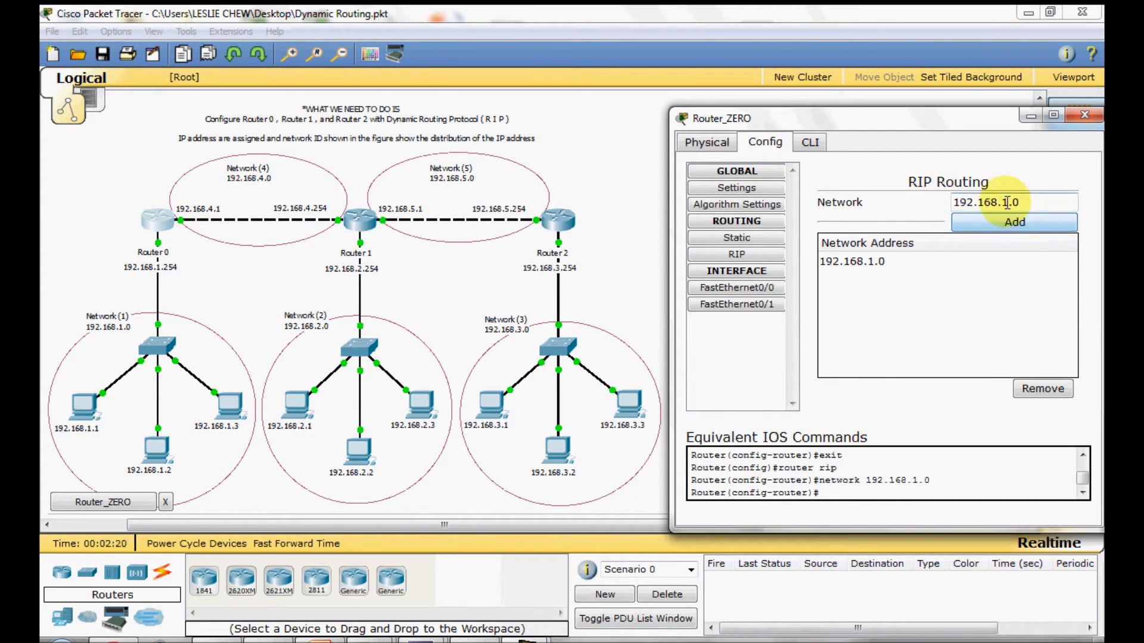
{"action": "type", "text": "192.168.4.0"}
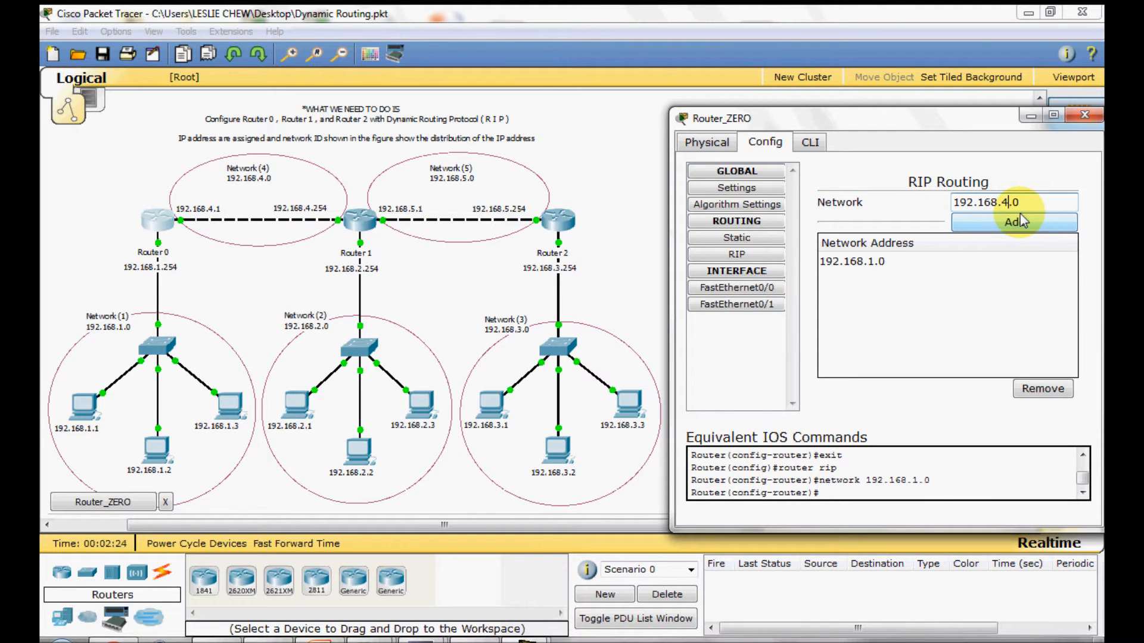
{"action": "left_click", "coordinate": [1013, 222]}
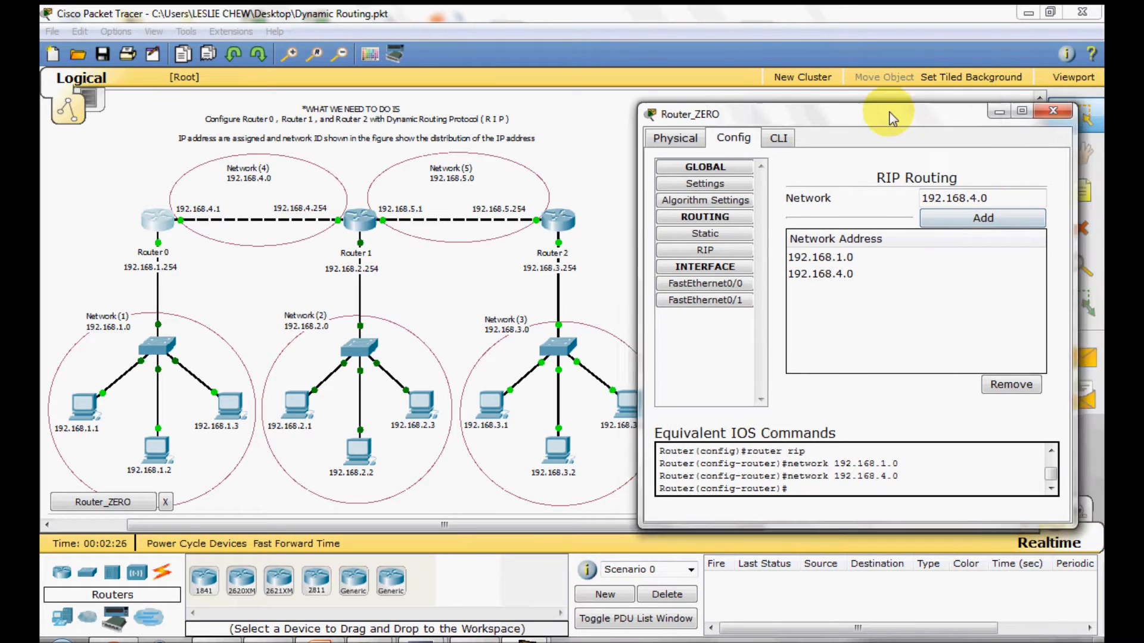
{"action": "left_click", "coordinate": [1053, 111]}
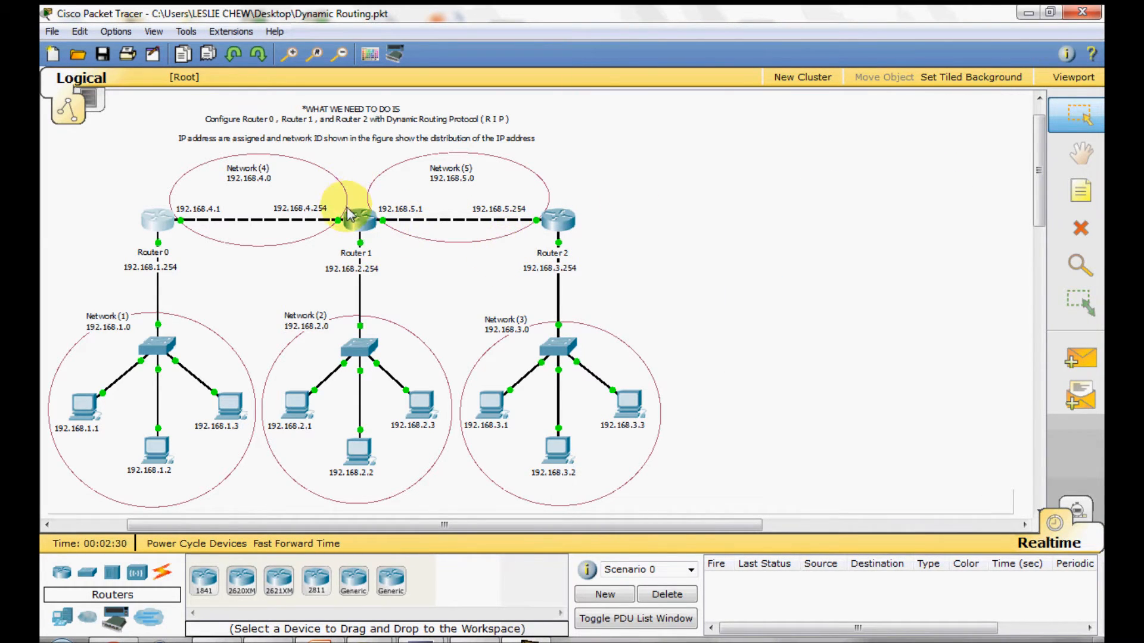
{"action": "mouse_move", "coordinate": [603, 186]}
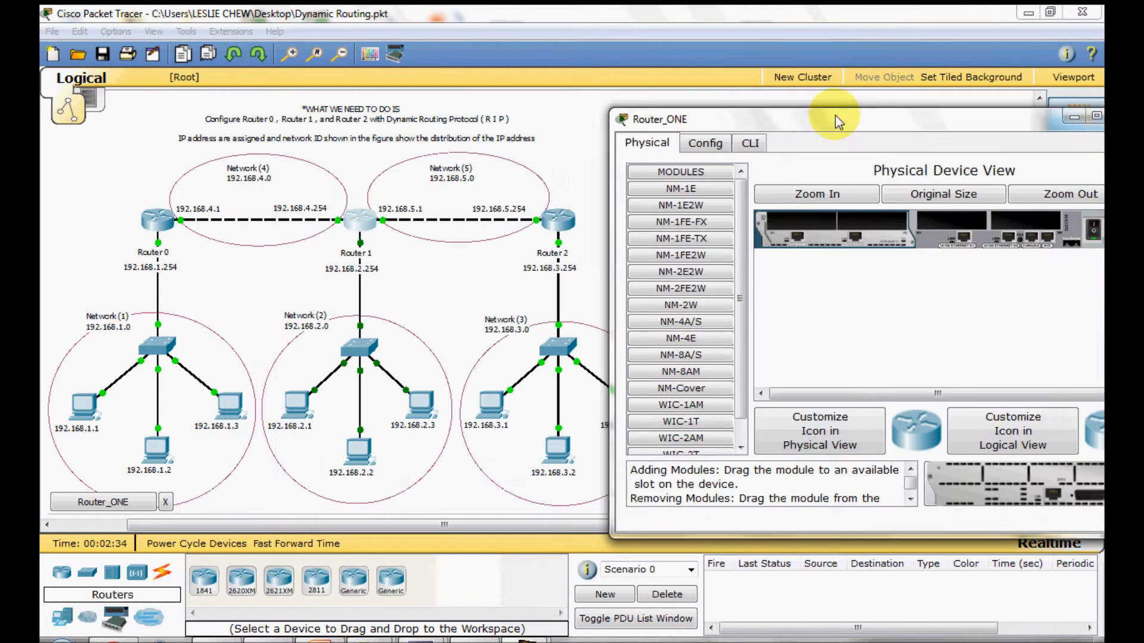
Add networks 192.168.4.0, 192.168.5.0 and 192.168.2.0 to Router_ONE's RIP routing.
{"action": "left_click", "coordinate": [704, 142]}
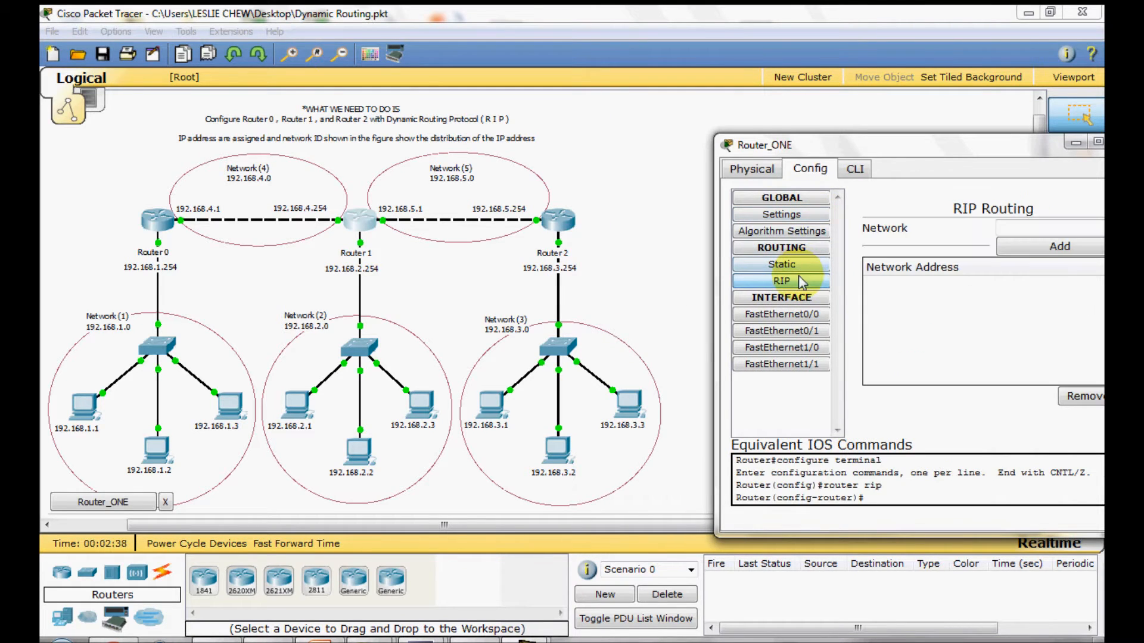
{"action": "mouse_move", "coordinate": [379, 262]}
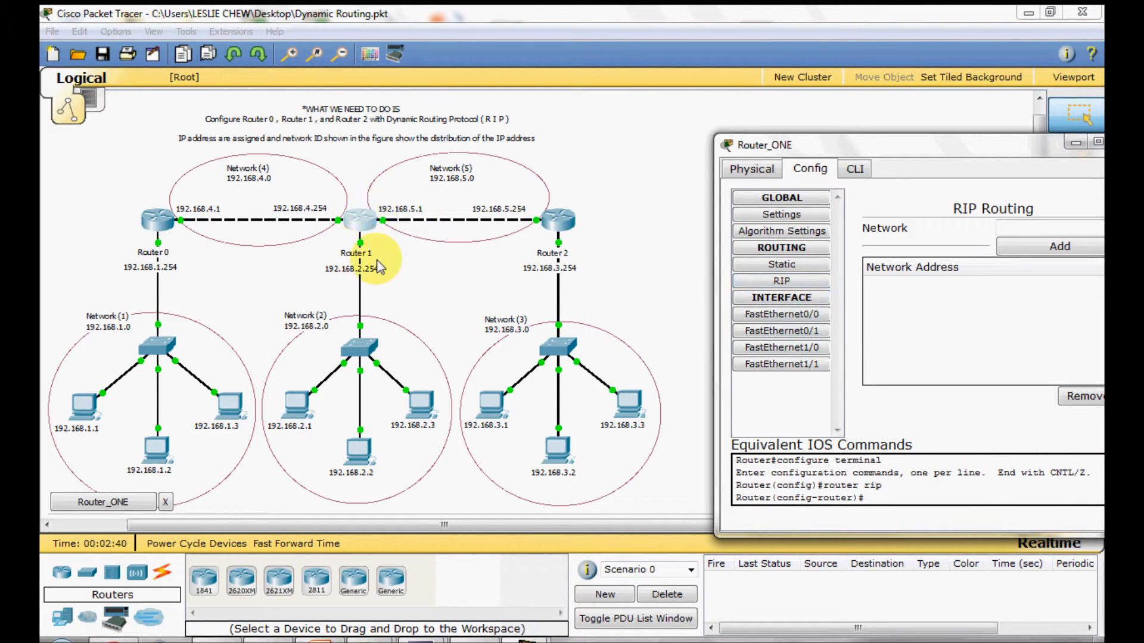
{"action": "mouse_move", "coordinate": [317, 333]}
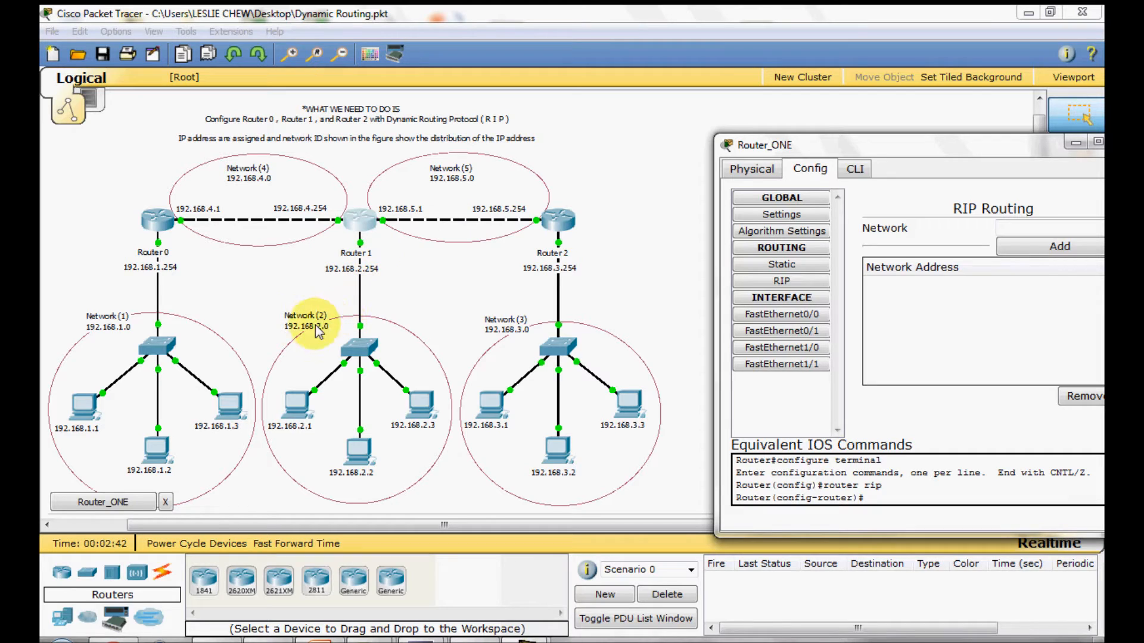
{"action": "mouse_move", "coordinate": [379, 219]}
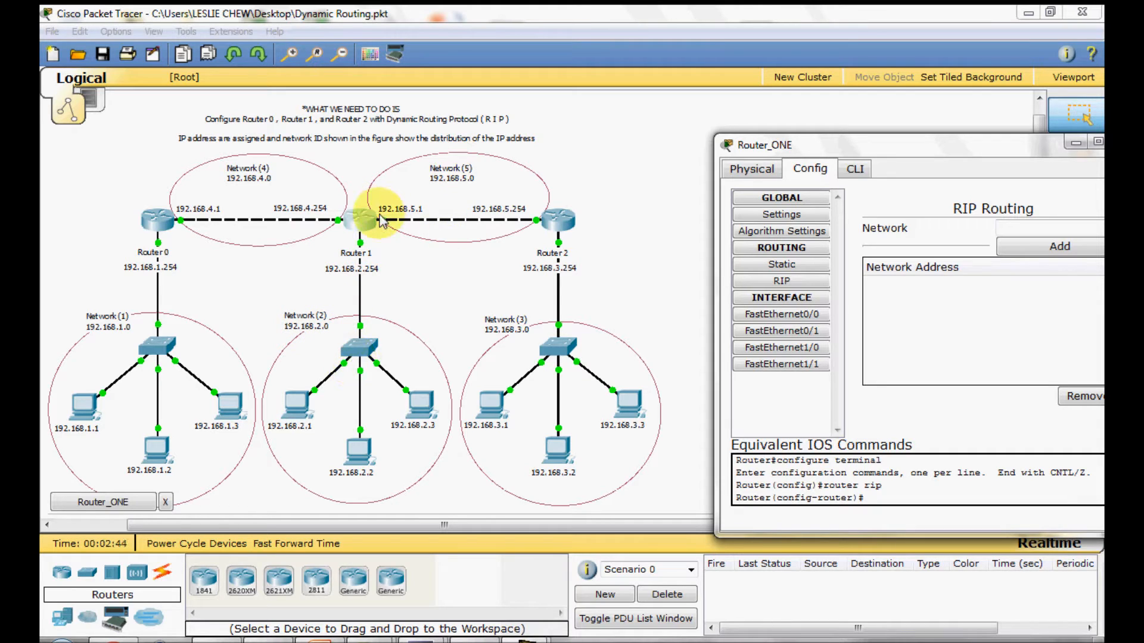
{"action": "mouse_move", "coordinate": [394, 217]}
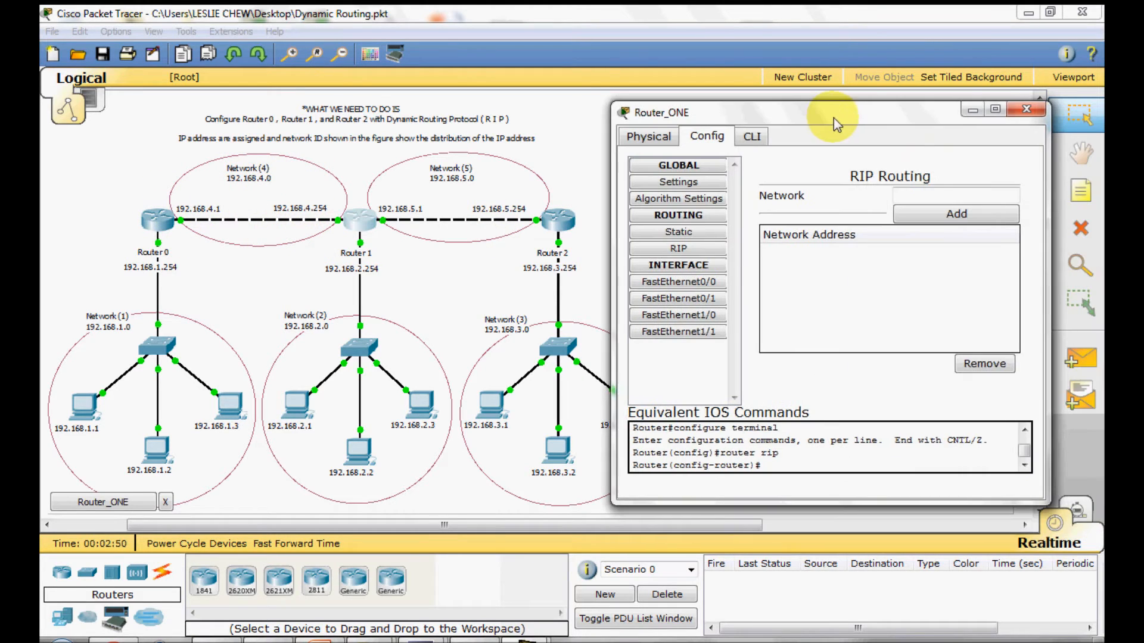
{"action": "left_click", "coordinate": [954, 194]}
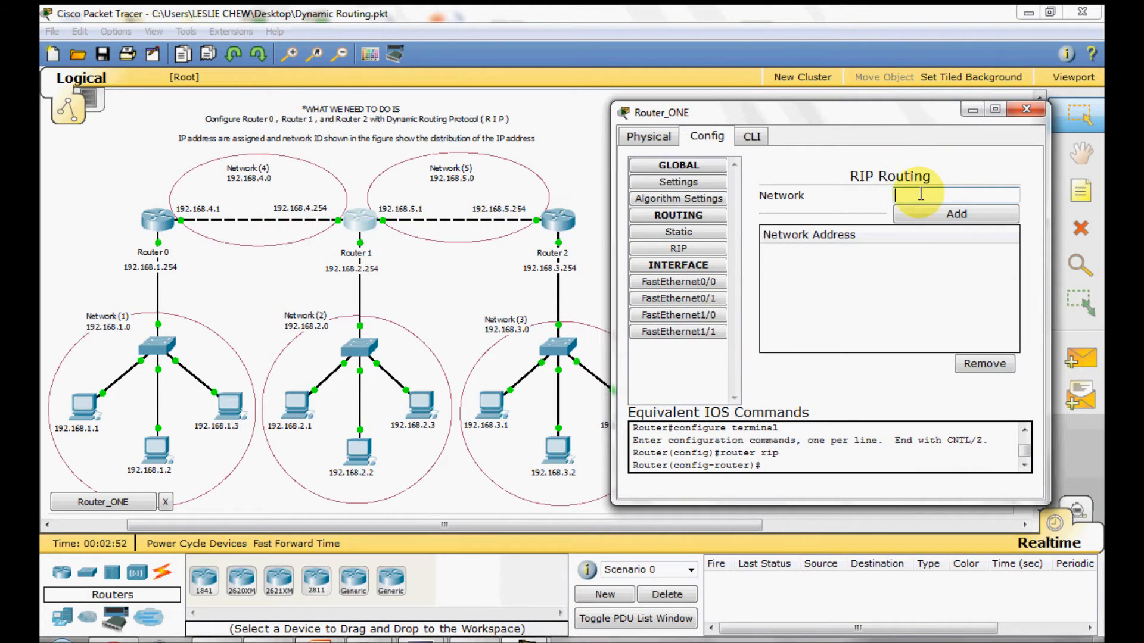
{"action": "type", "text": "192"}
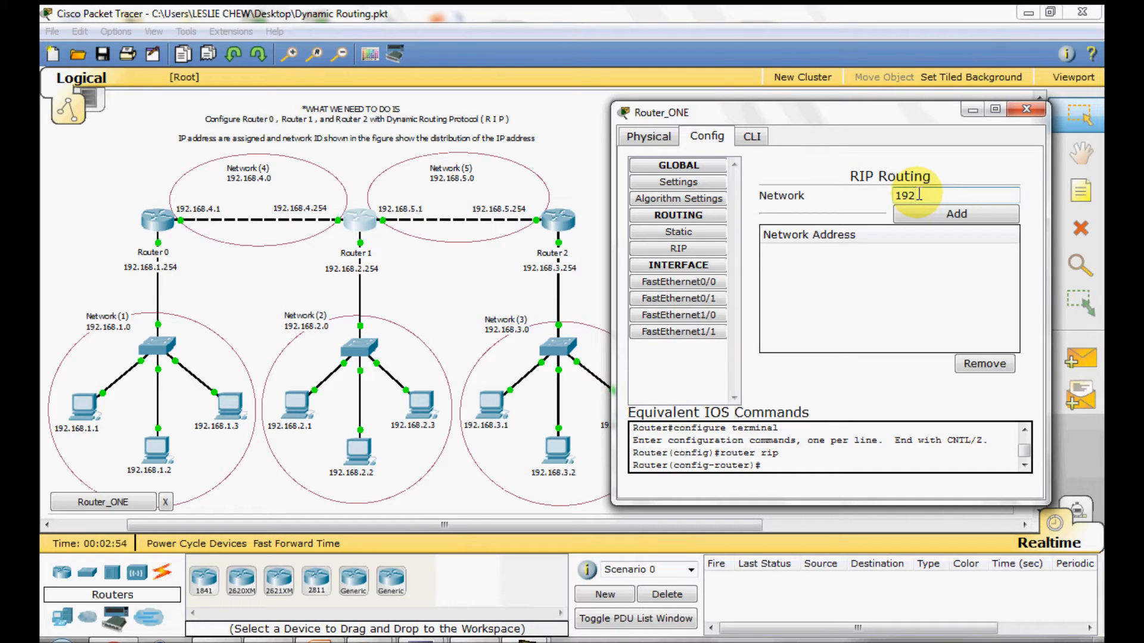
{"action": "type", "text": ".168.4.0"}
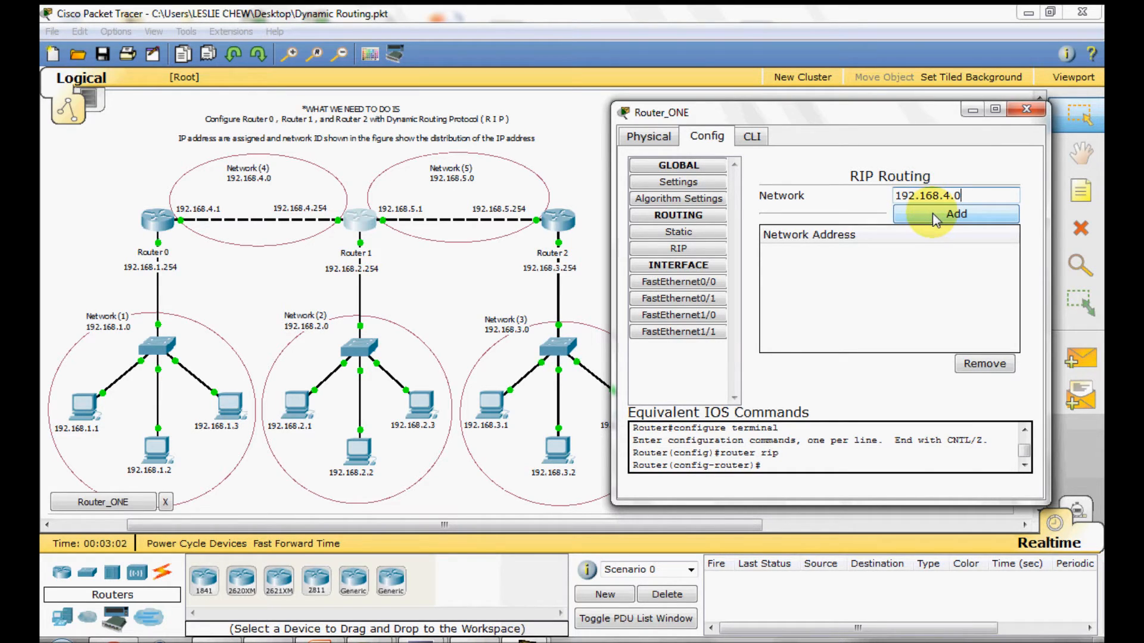
{"action": "left_click", "coordinate": [955, 213]}
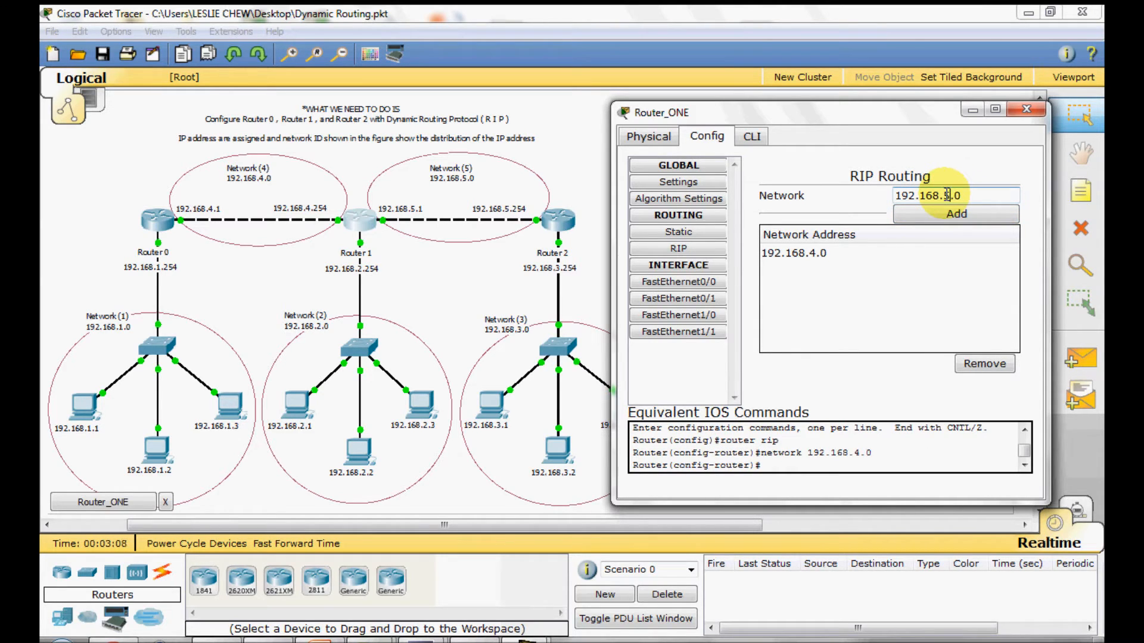
{"action": "left_click", "coordinate": [954, 213]}
{"action": "type", "text": "2"}
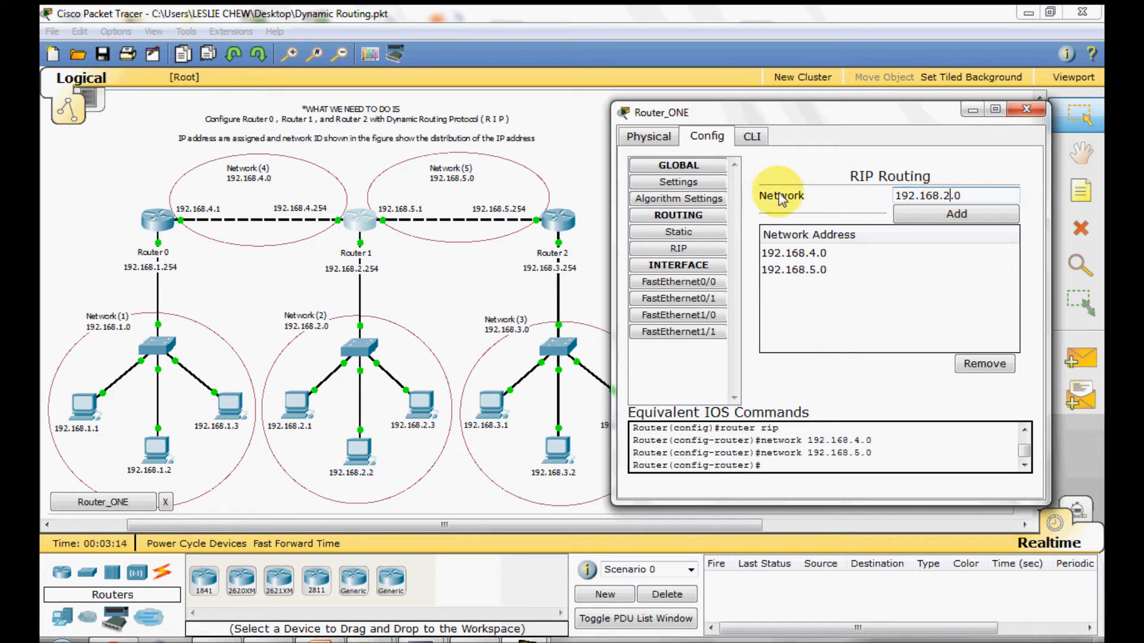
{"action": "left_click", "coordinate": [954, 214]}
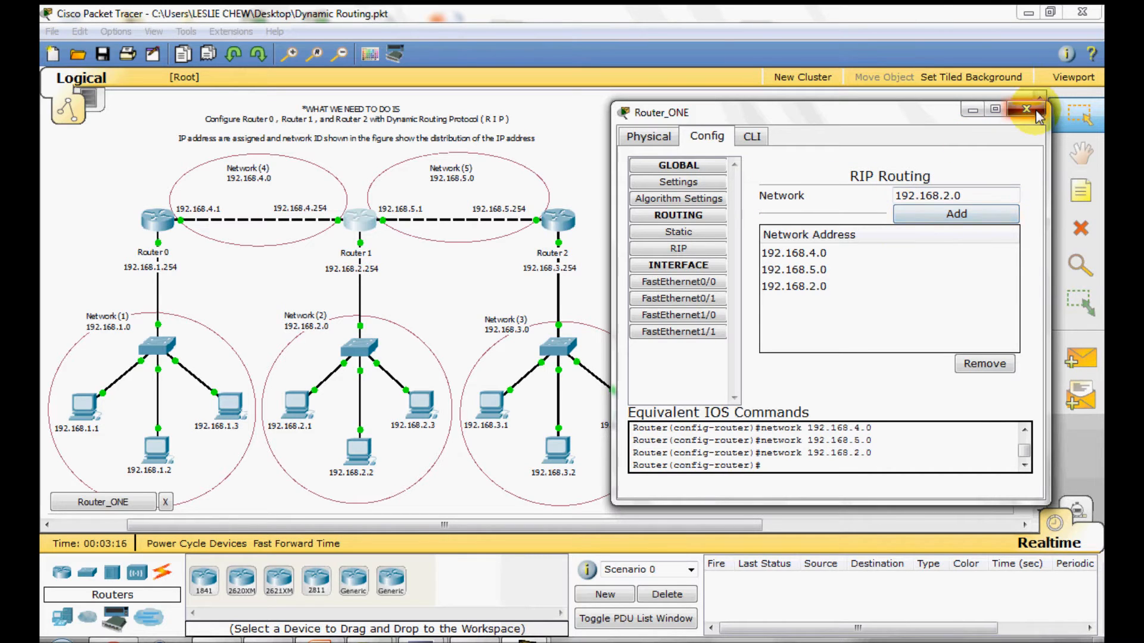
Close Router_ONE and add networks 192.168.3.0 and 192.168.5.0 to Router_TWO's RIP routing.
{"action": "left_click", "coordinate": [1036, 112]}
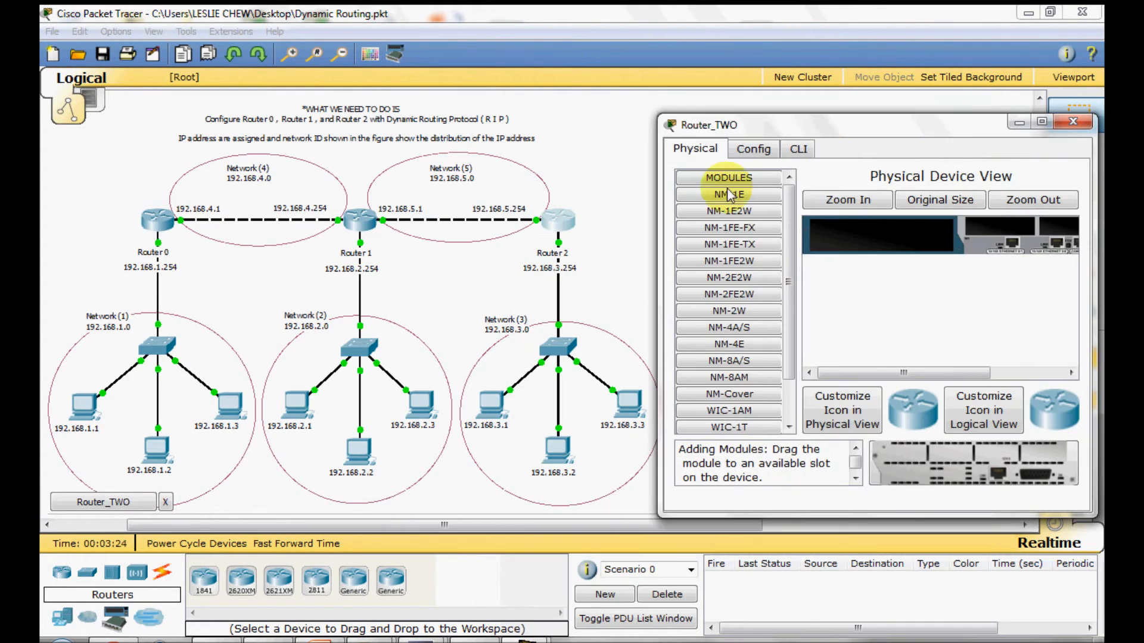
{"action": "left_click", "coordinate": [752, 148]}
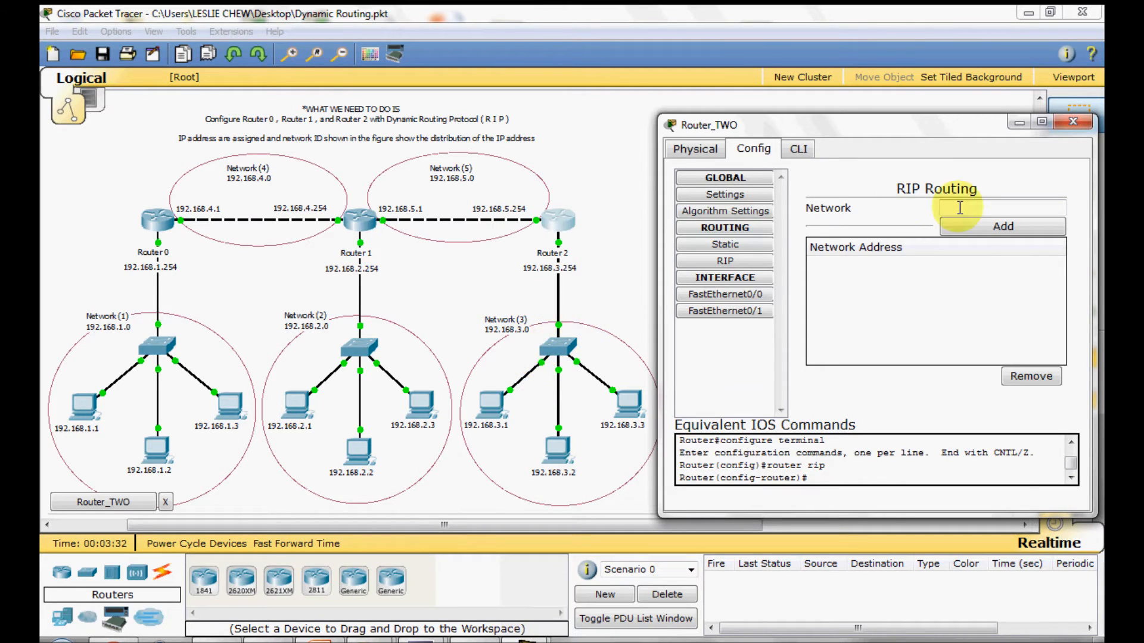
{"action": "type", "text": "192"}
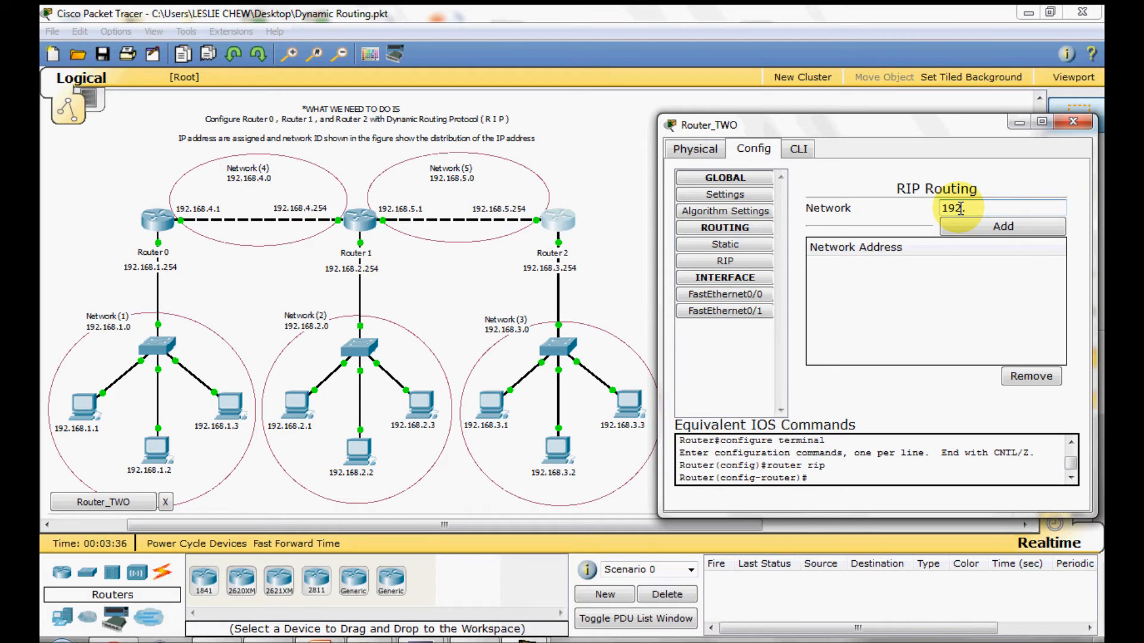
{"action": "type", "text": "168.3.0"}
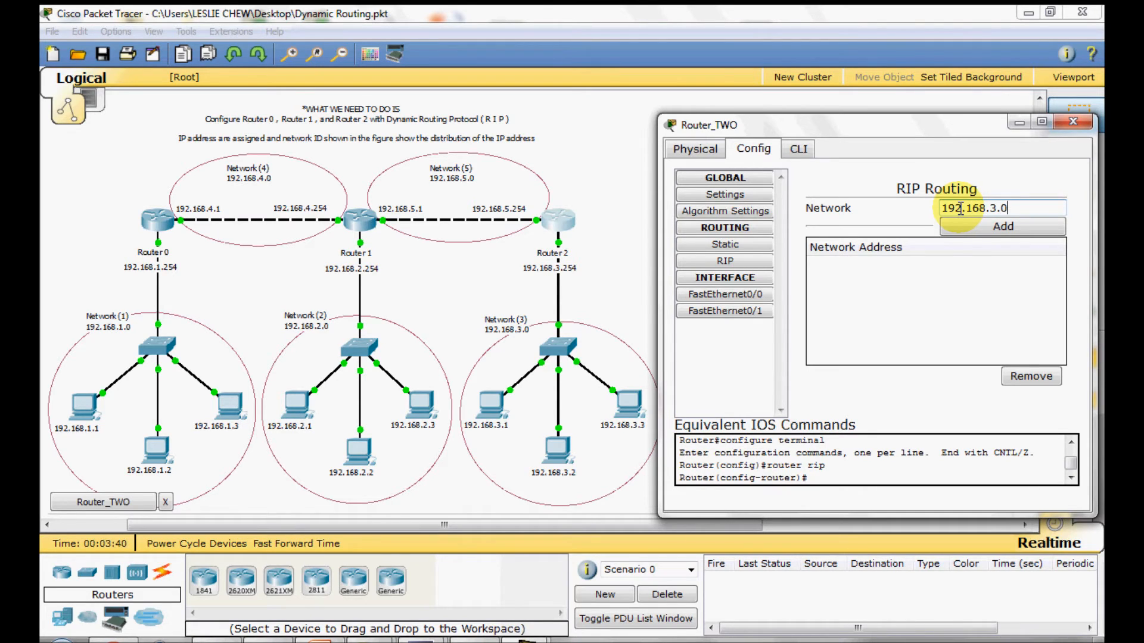
{"action": "left_click", "coordinate": [1002, 226]}
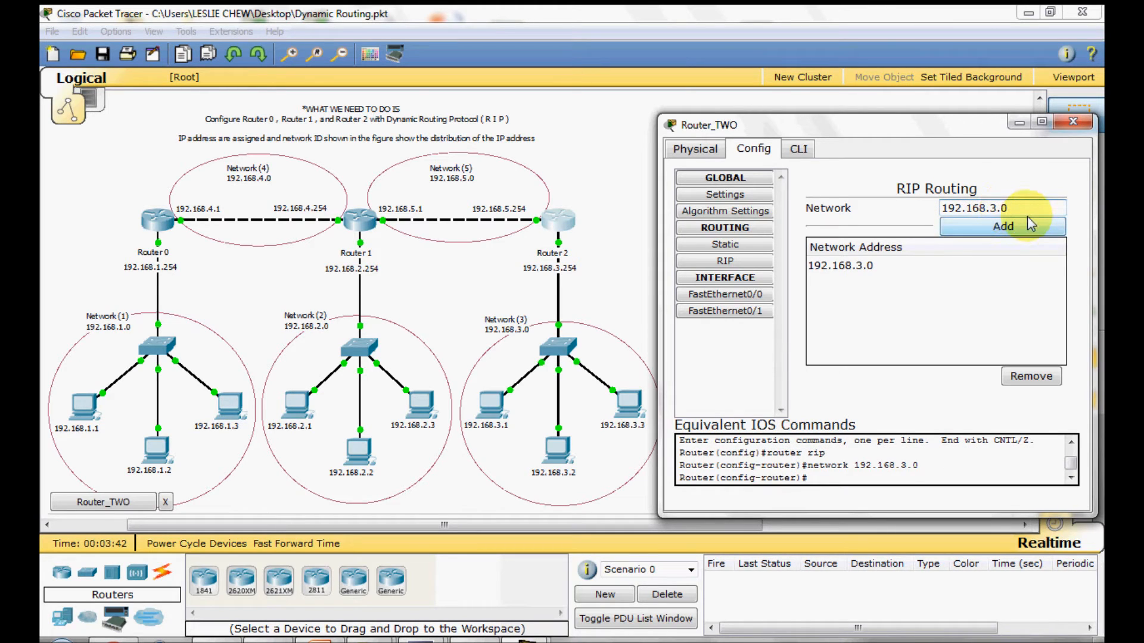
{"action": "type", "text": "192.168.5.0"}
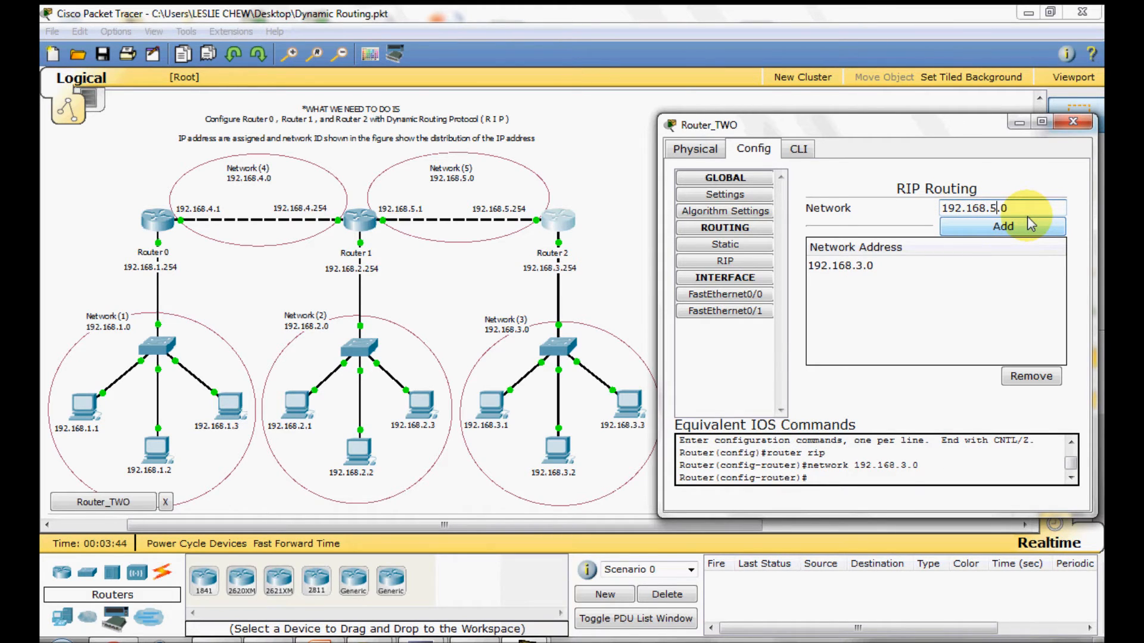
{"action": "left_click", "coordinate": [1002, 227]}
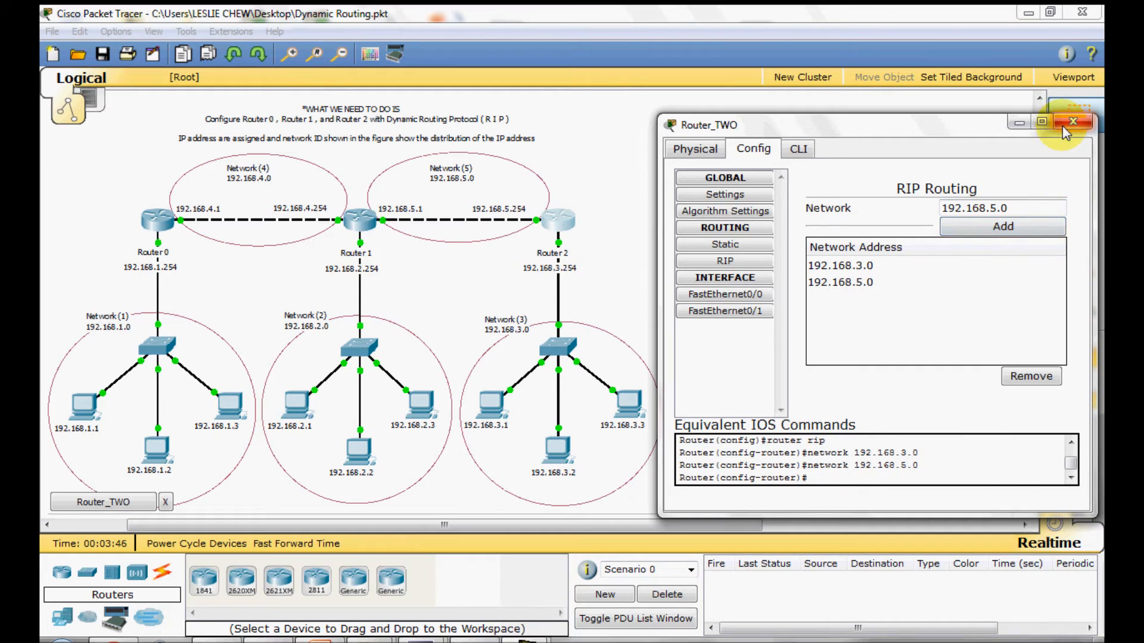
Close Router_TWO and run ipconfig in PC_ONE's command prompt, showing IP 192.168.1.1 and gateway 192.168.1.254.
{"action": "left_click", "coordinate": [1072, 124]}
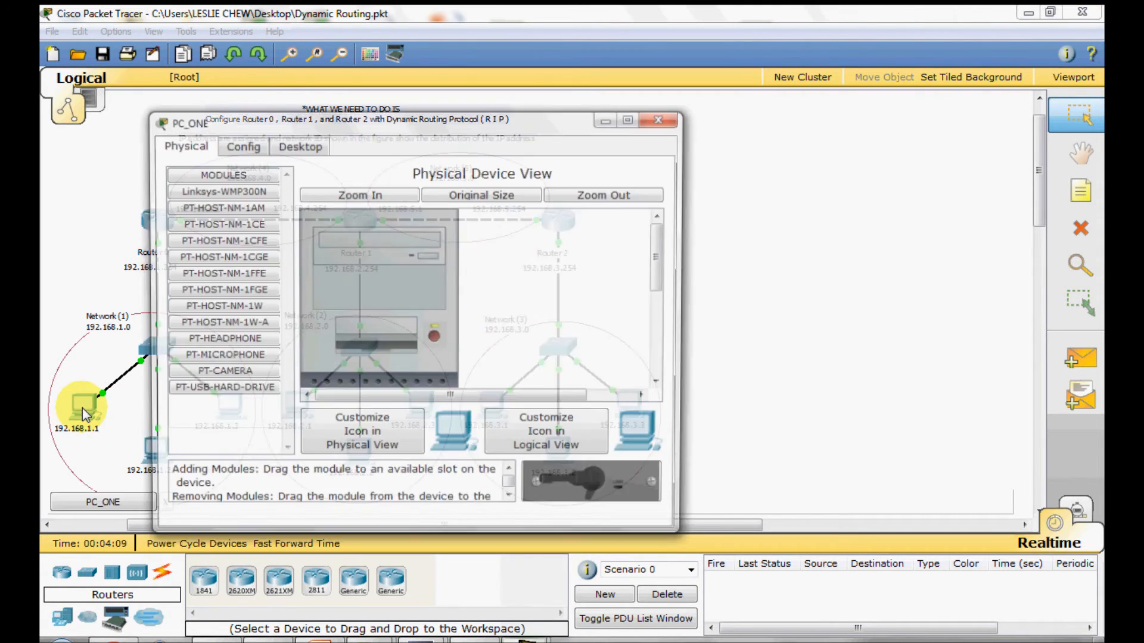
{"action": "left_click", "coordinate": [239, 146]}
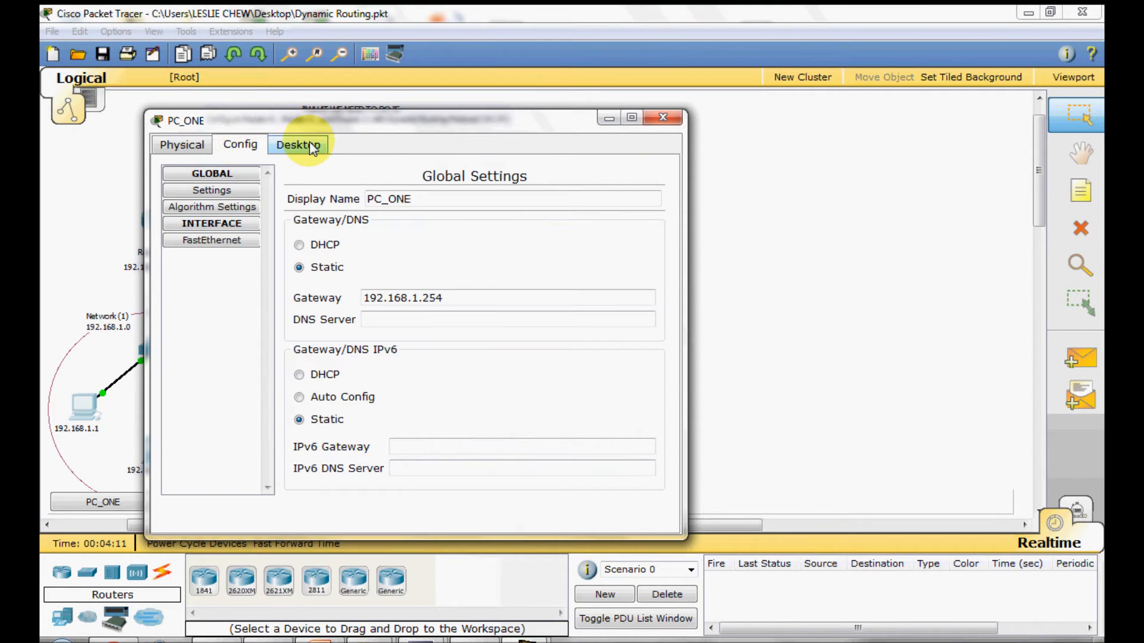
{"action": "left_click", "coordinate": [296, 145]}
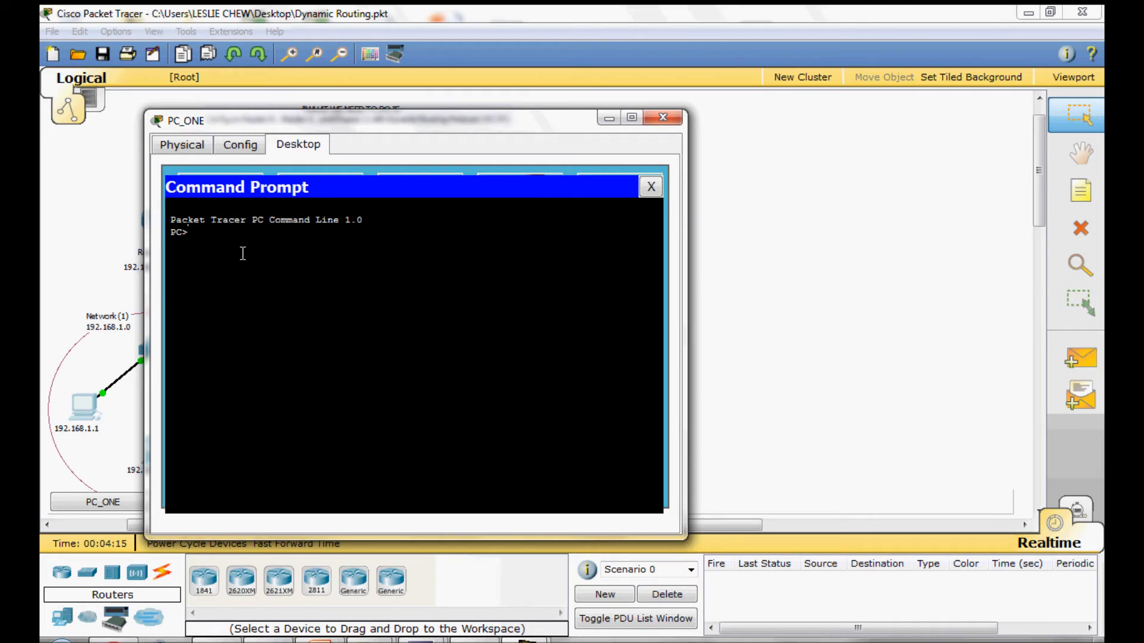
{"action": "type", "text": "i"}
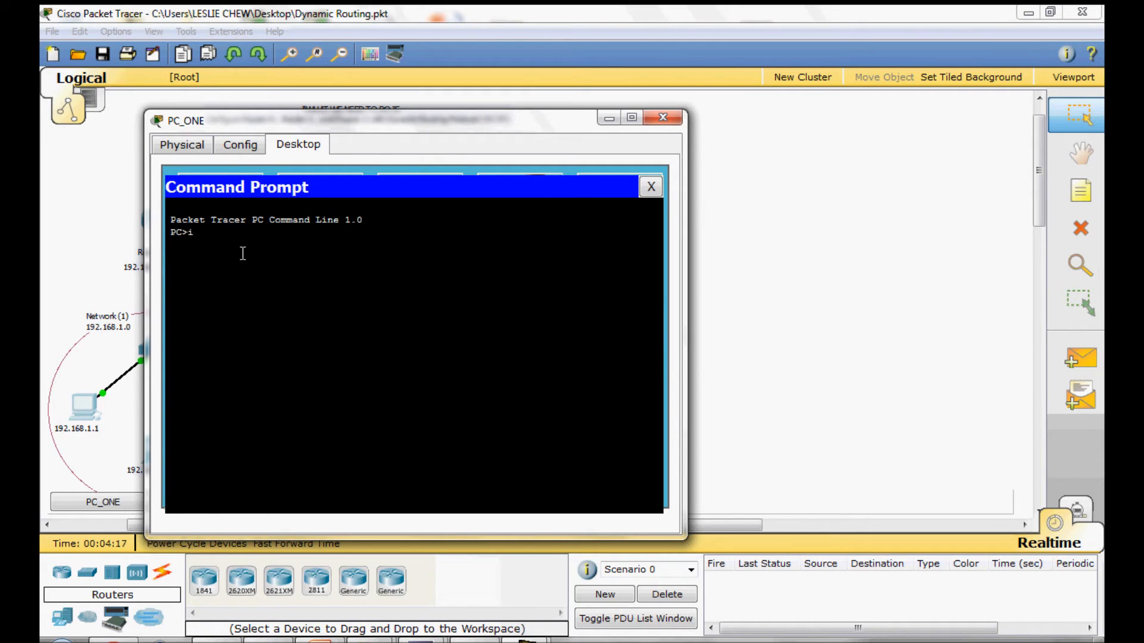
{"action": "type", "text": "pcon"}
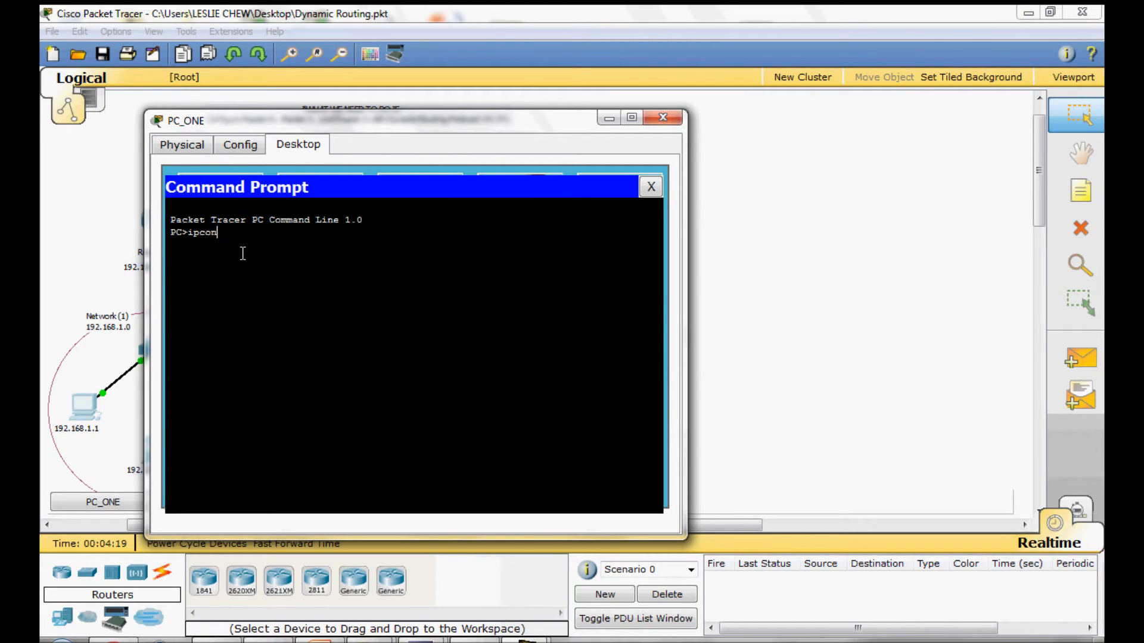
{"action": "type", "text": "fig /all"}
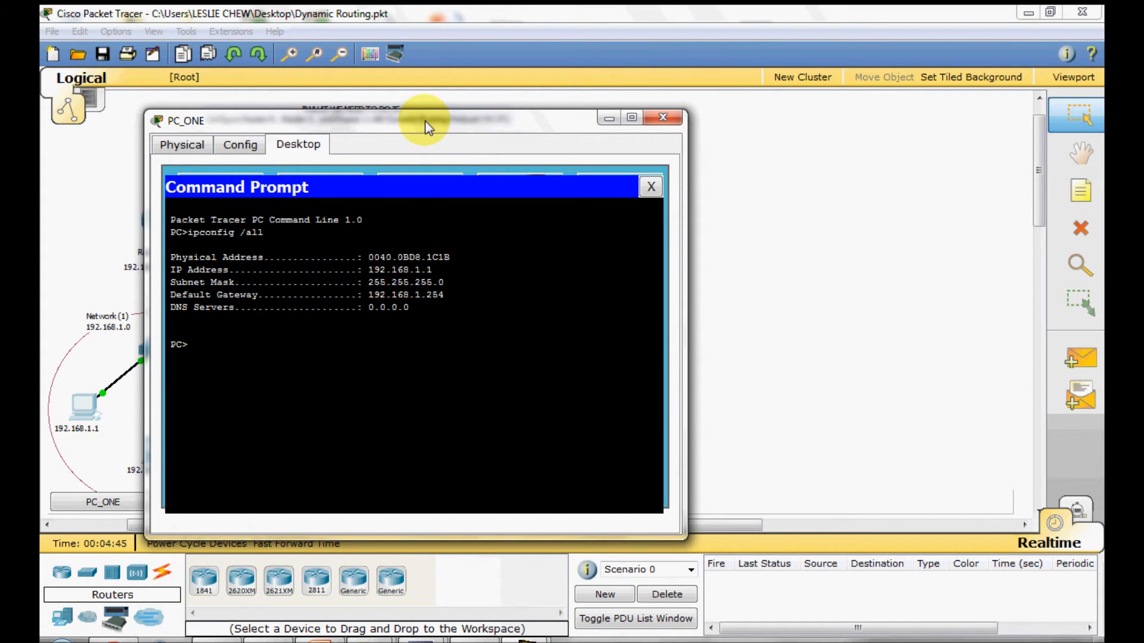
{"action": "left_click_drag", "start_coordinate": [427, 121], "coordinate": [865, 110]}
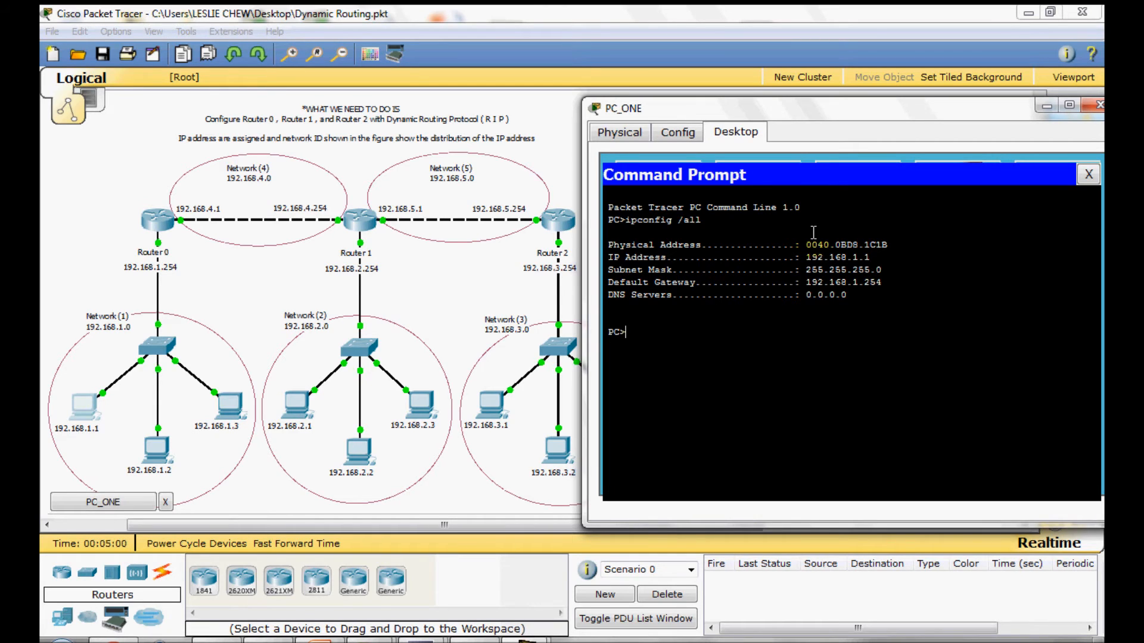
Ping 192.168.2.1 from PC_ONE, getting three replies after one timeout.
{"action": "type", "text": "ping 1"}
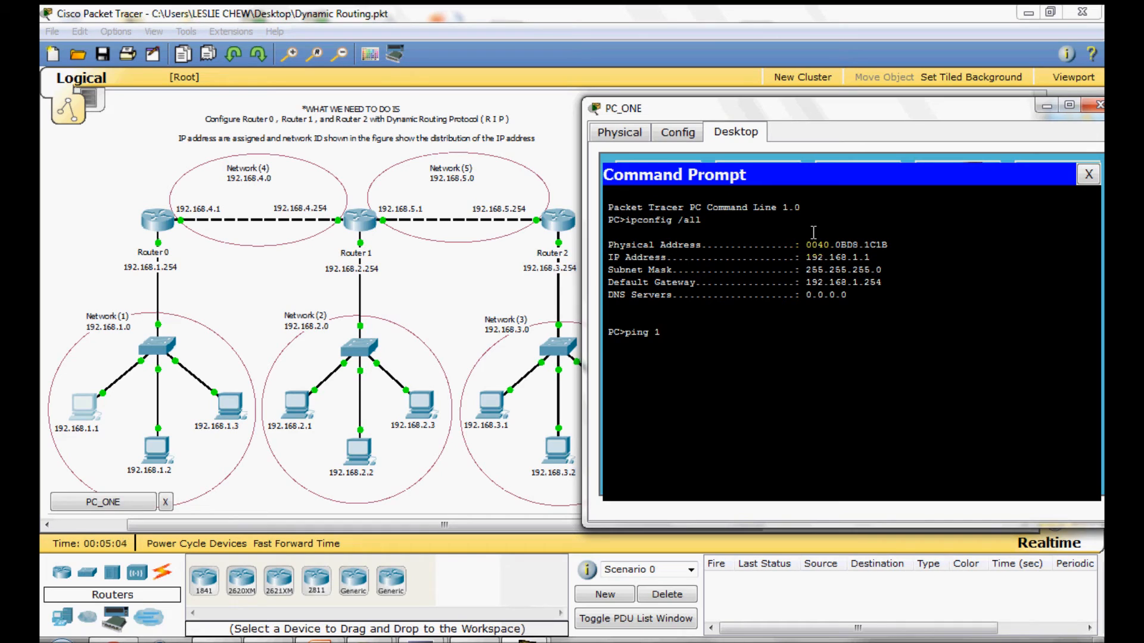
{"action": "type", "text": "92.1"}
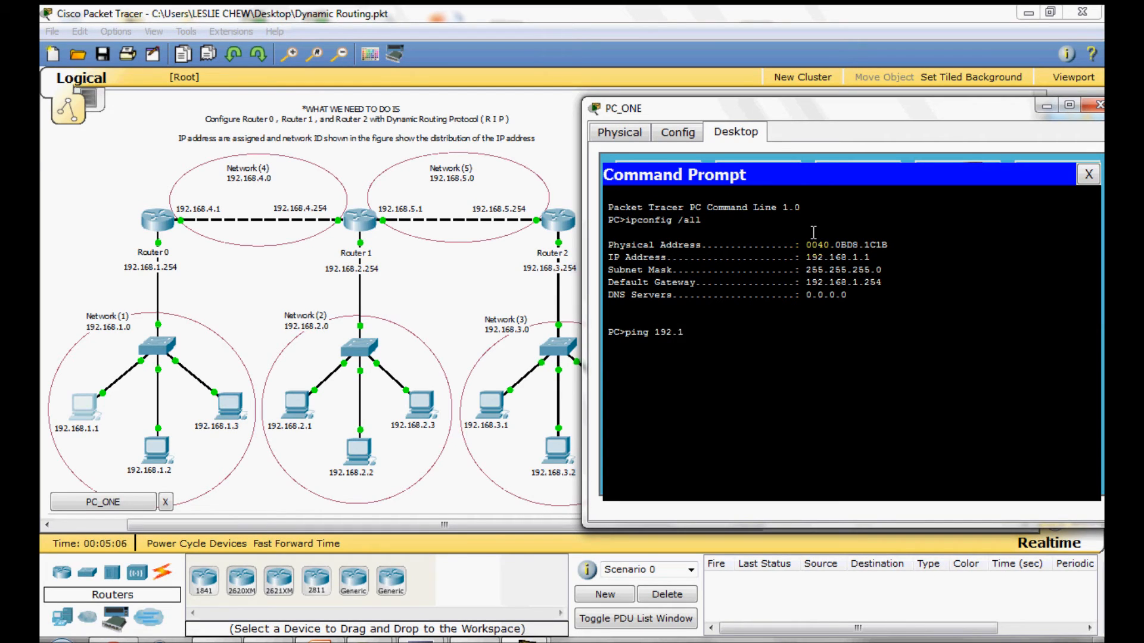
{"action": "type", "text": "68.2."}
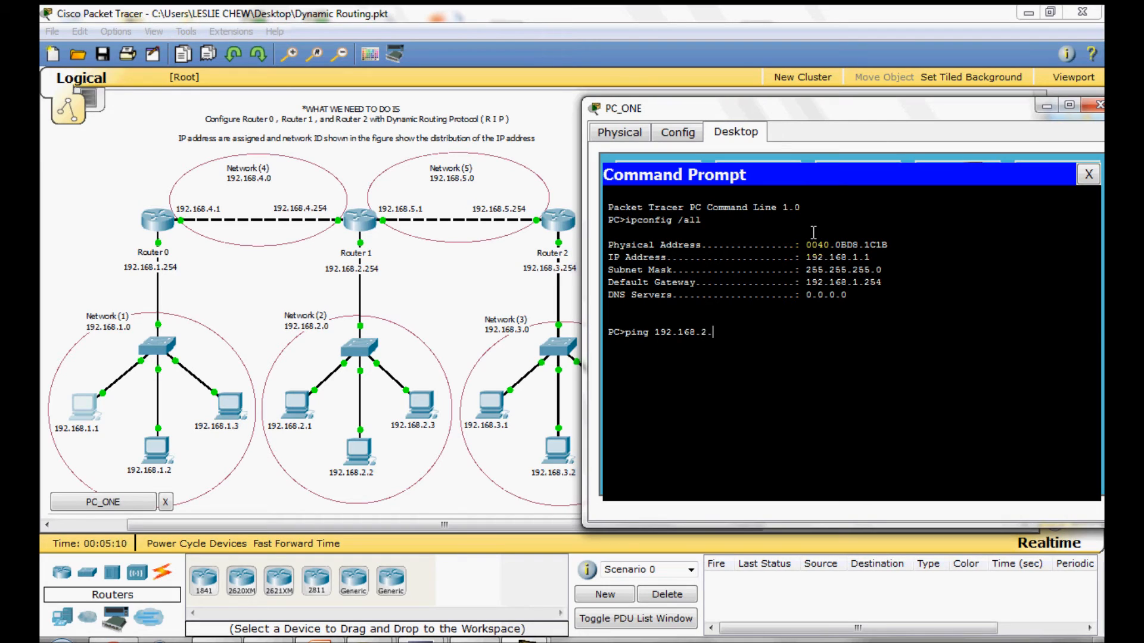
{"action": "type", "text": "1"}
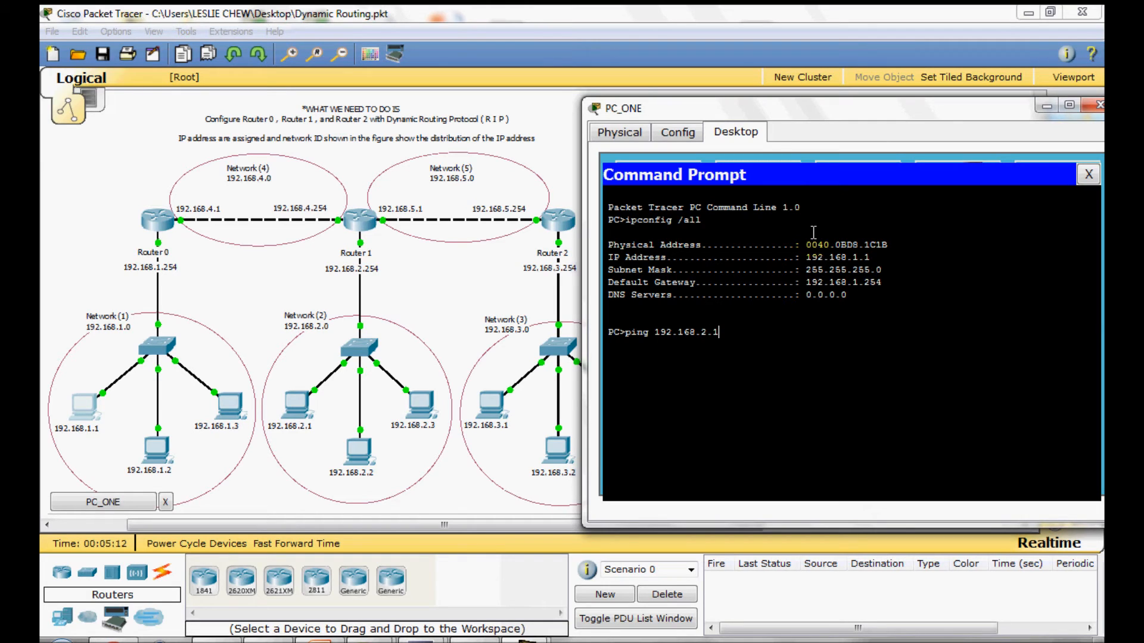
{"action": "key", "text": "enter"}
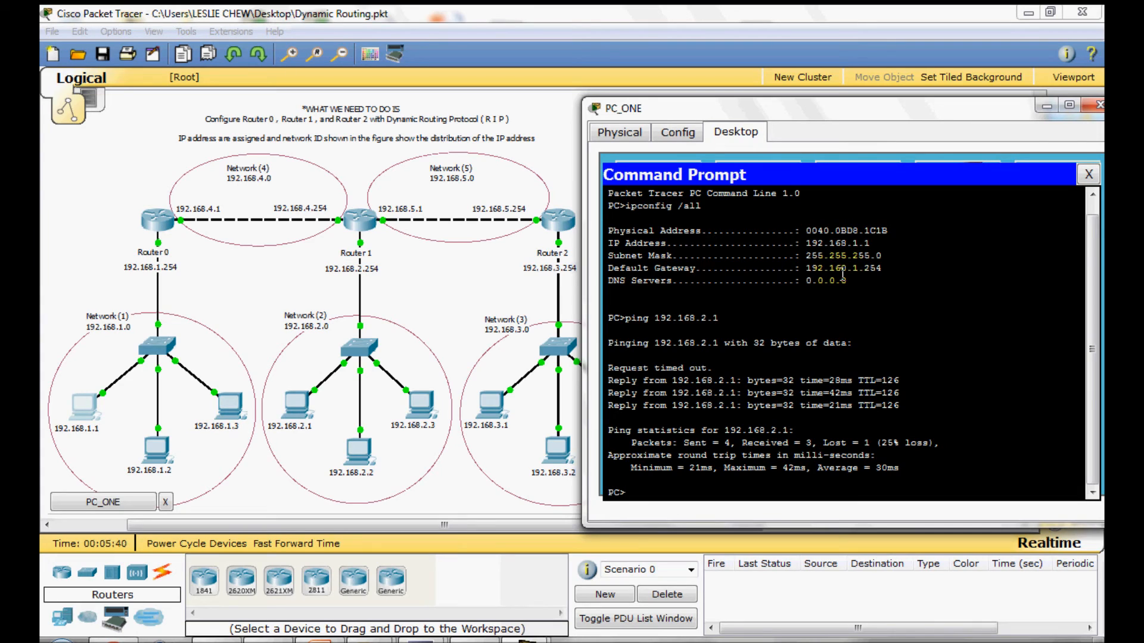
Ping 192.168.3.1 from PC_ONE, getting three replies after one timeout.
{"action": "type", "text": "p"}
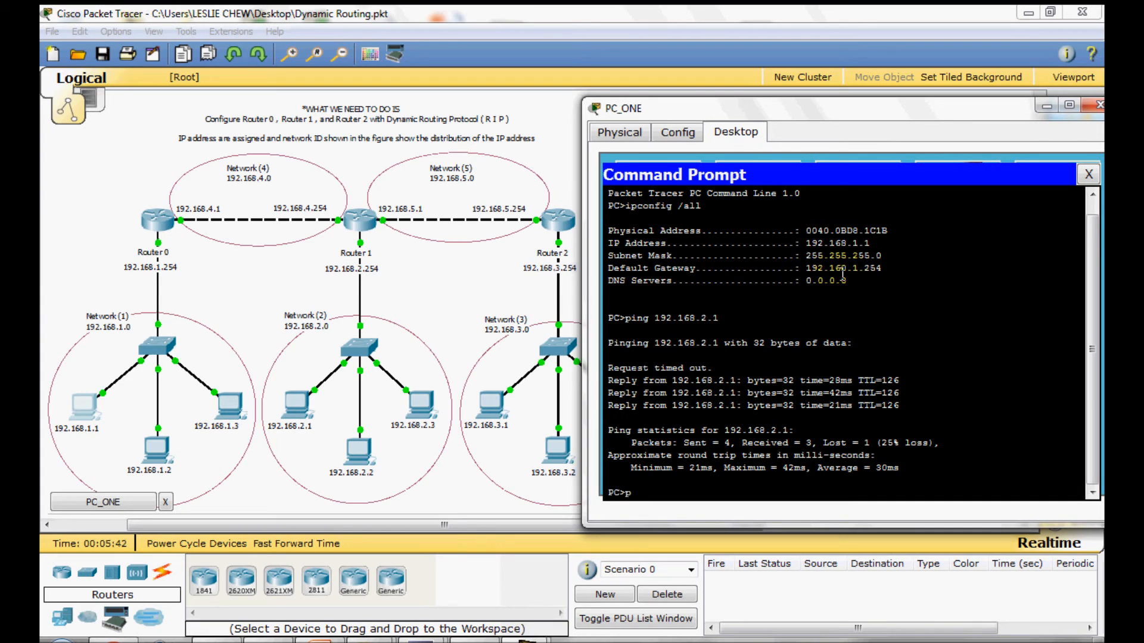
{"action": "type", "text": "ing"}
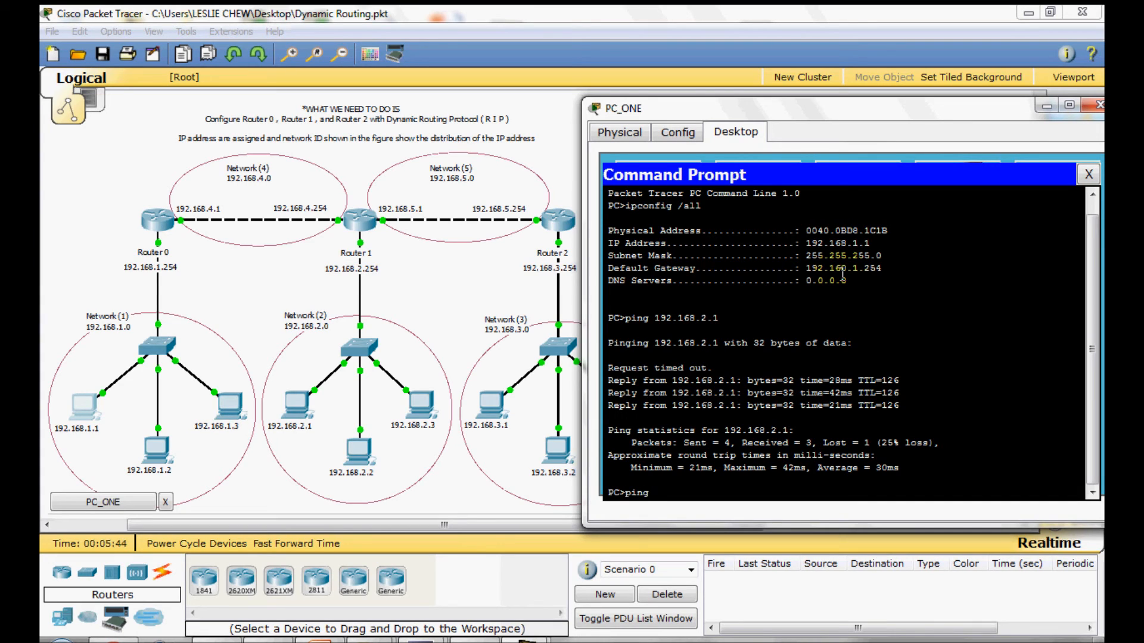
{"action": "type", "text": "192"}
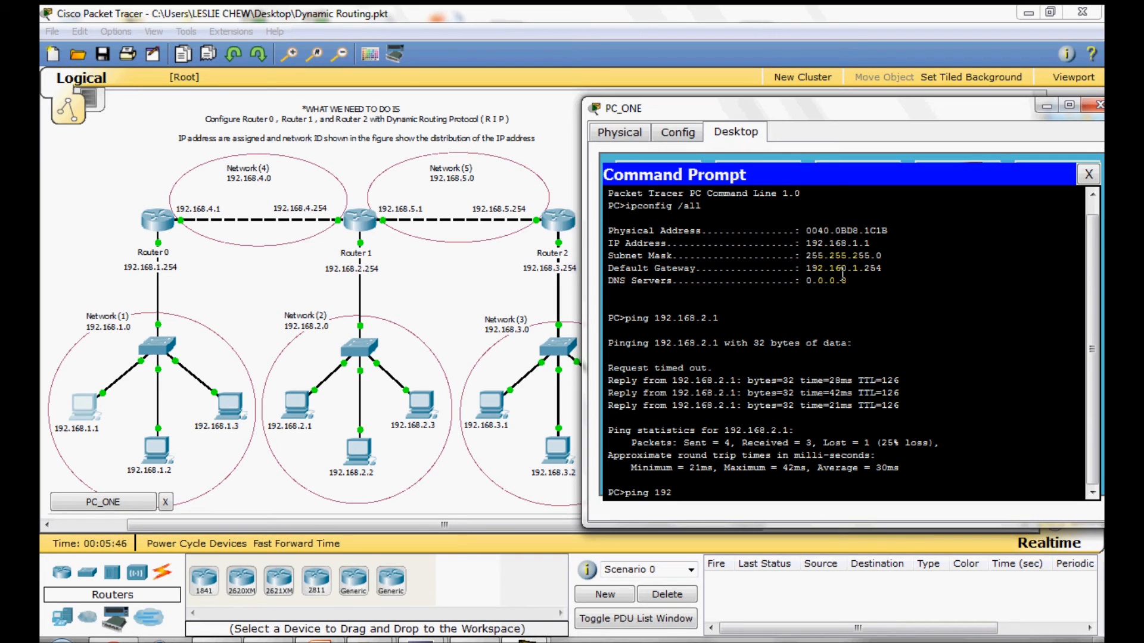
{"action": "type", "text": ".168"}
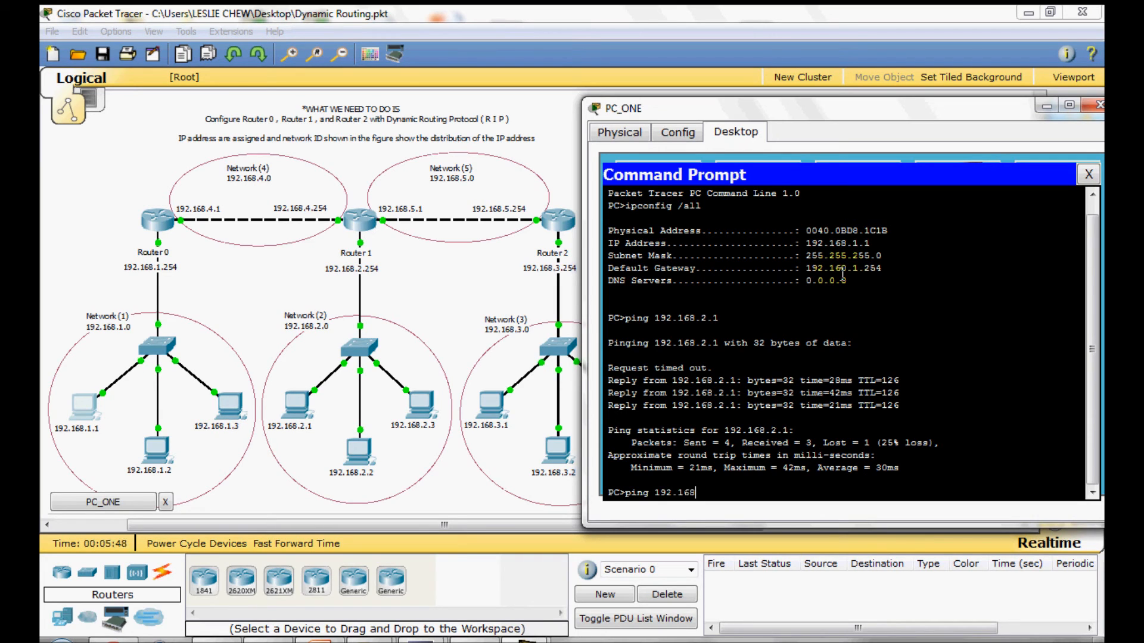
{"action": "type", "text": ".3.1"}
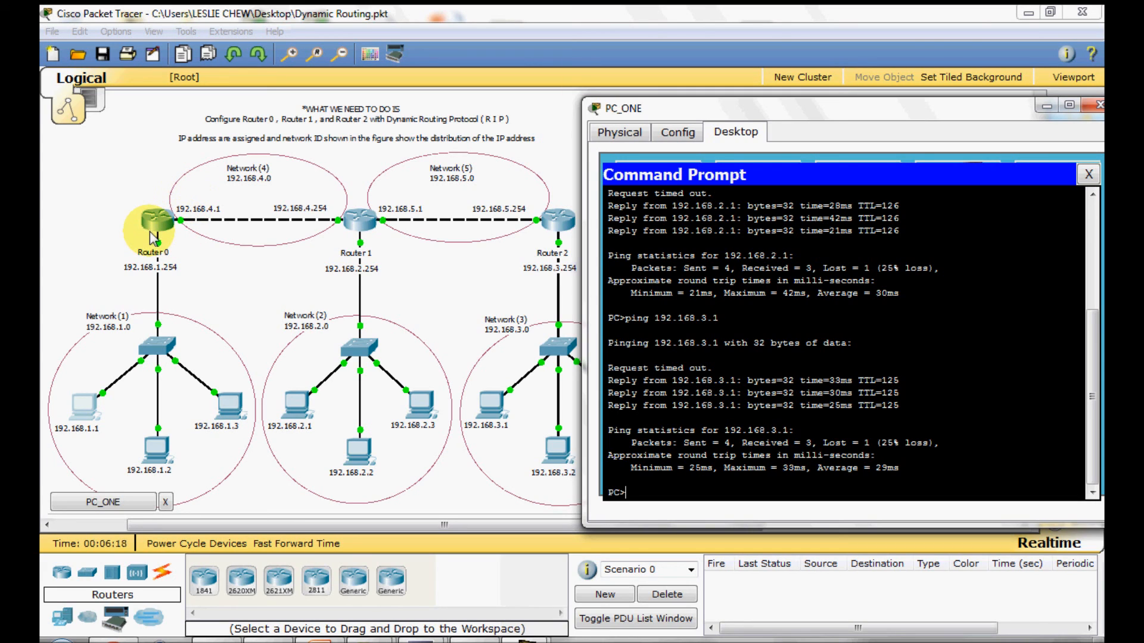
{"action": "mouse_move", "coordinate": [312, 260]}
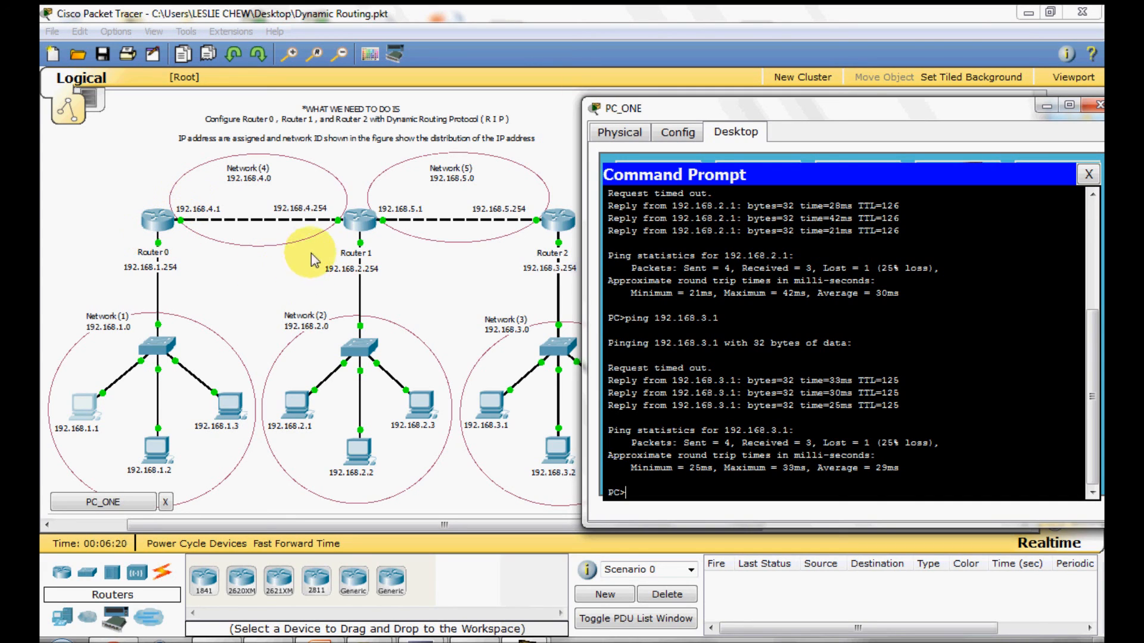